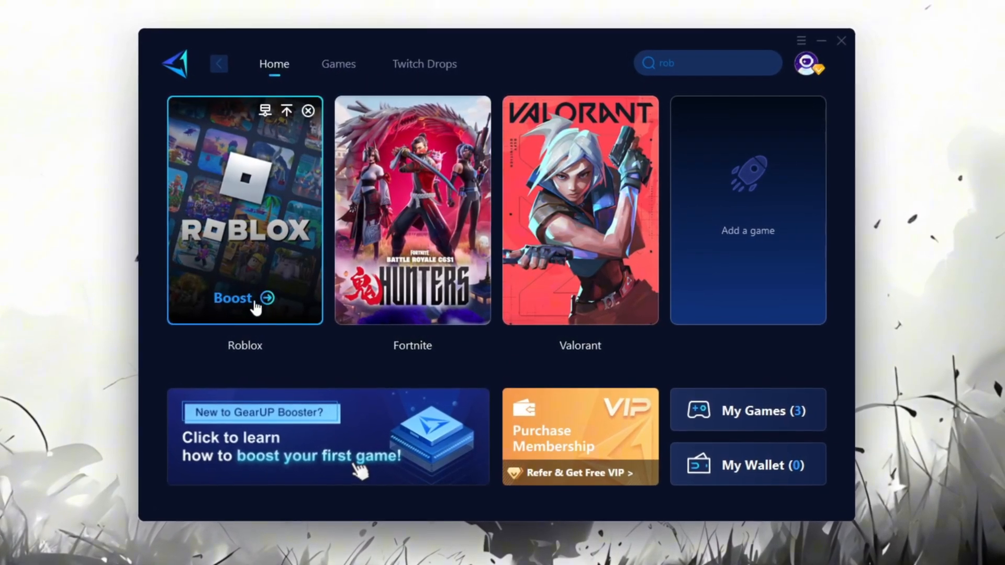
Search Start for 'Adjust the appearance and performance of Windows' and launch the Control Panel match
click(234, 298)
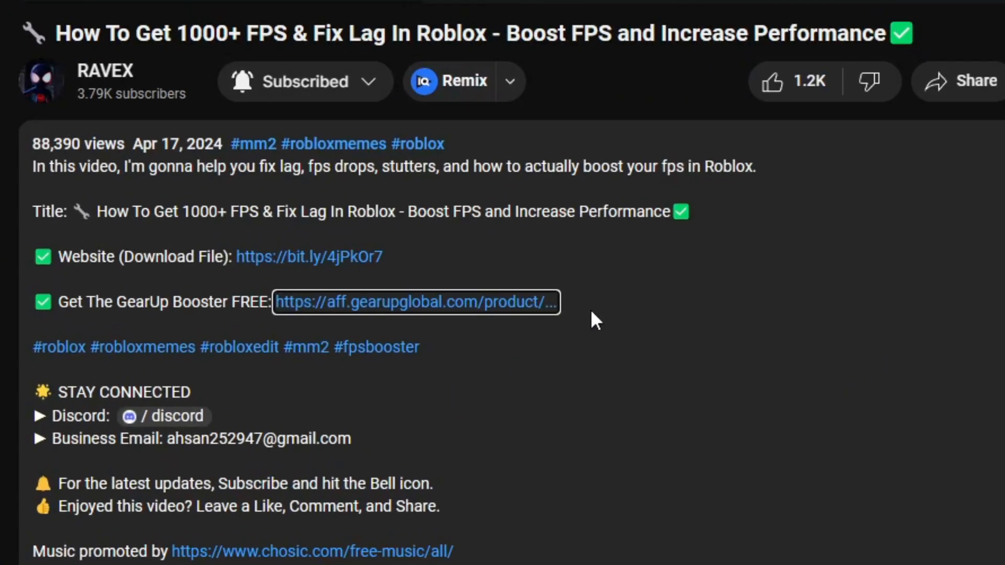
mouse_move(222, 323)
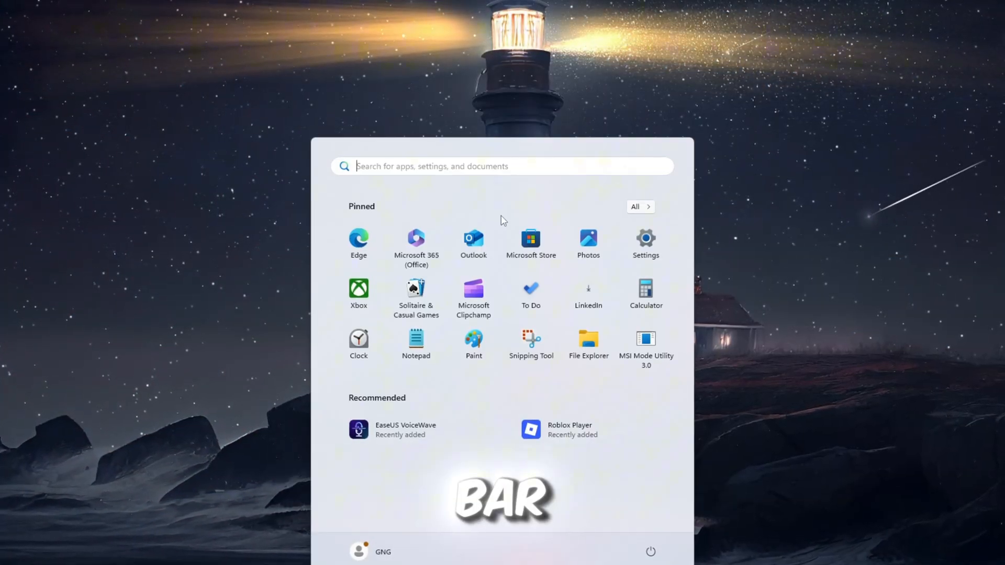
text(Adjust the appearance and performance of Windows)
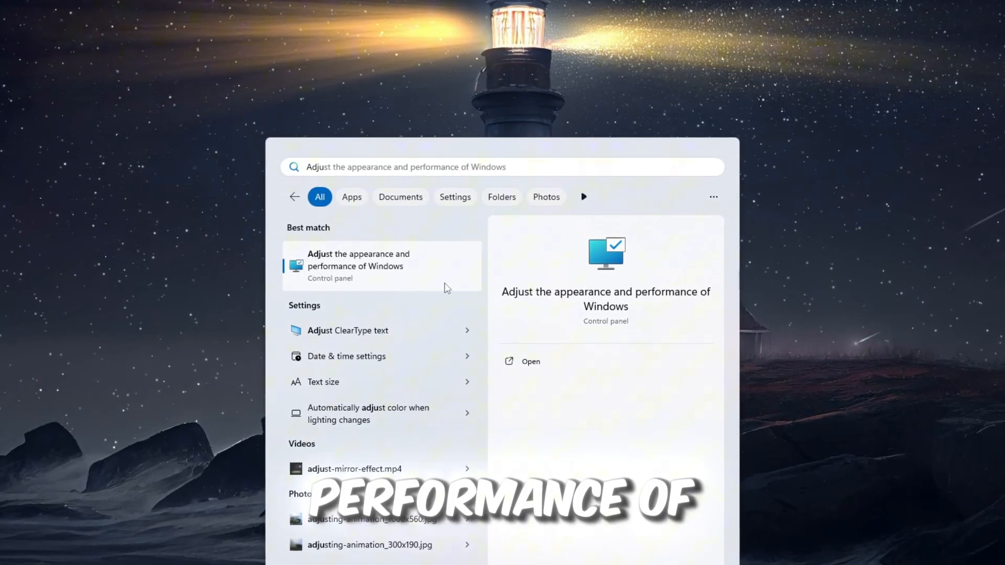
click(358, 266)
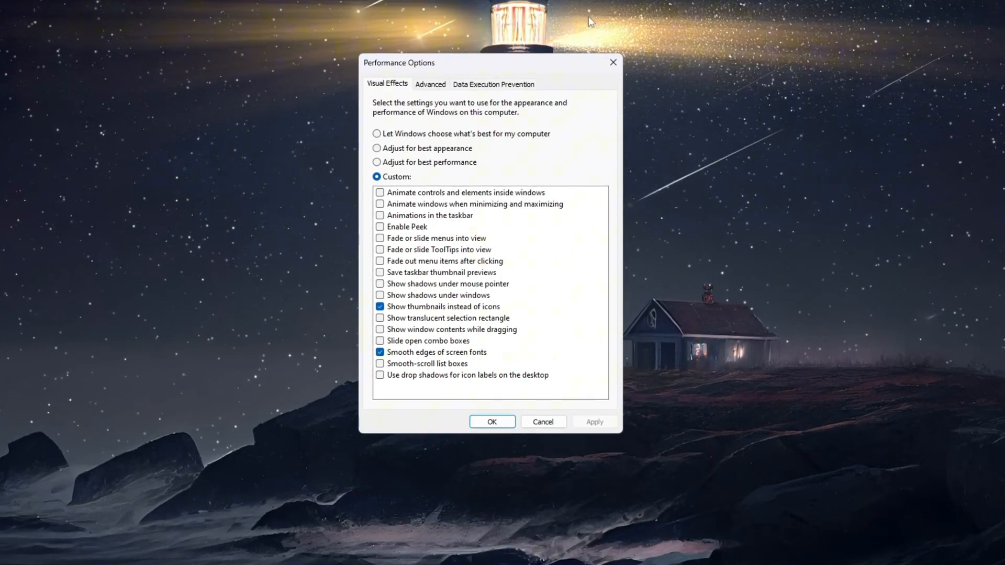
Choose Adjust for best performance, then re-enable smooth screen-font edges and thumbnails instead of icons
click(375, 163)
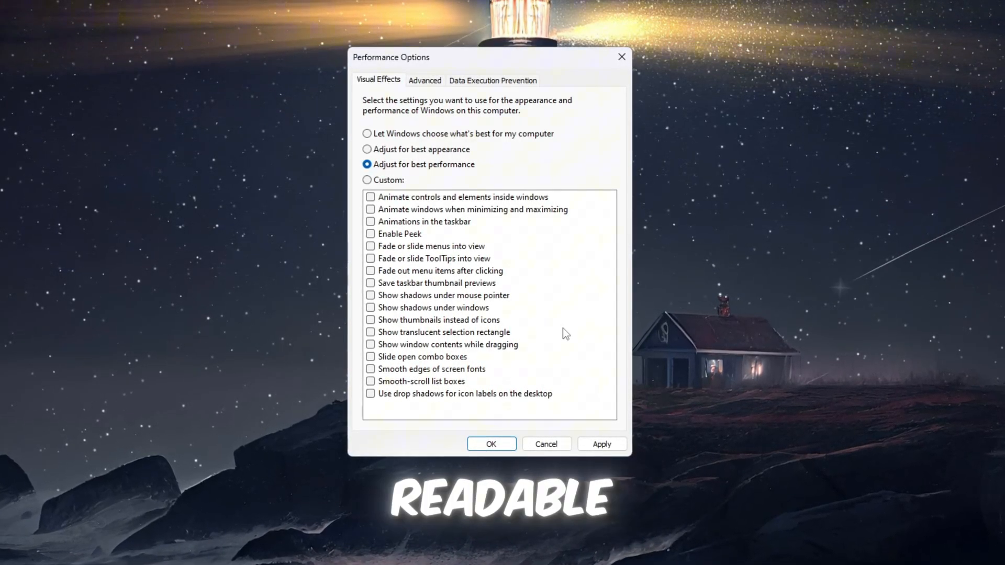
click(370, 369)
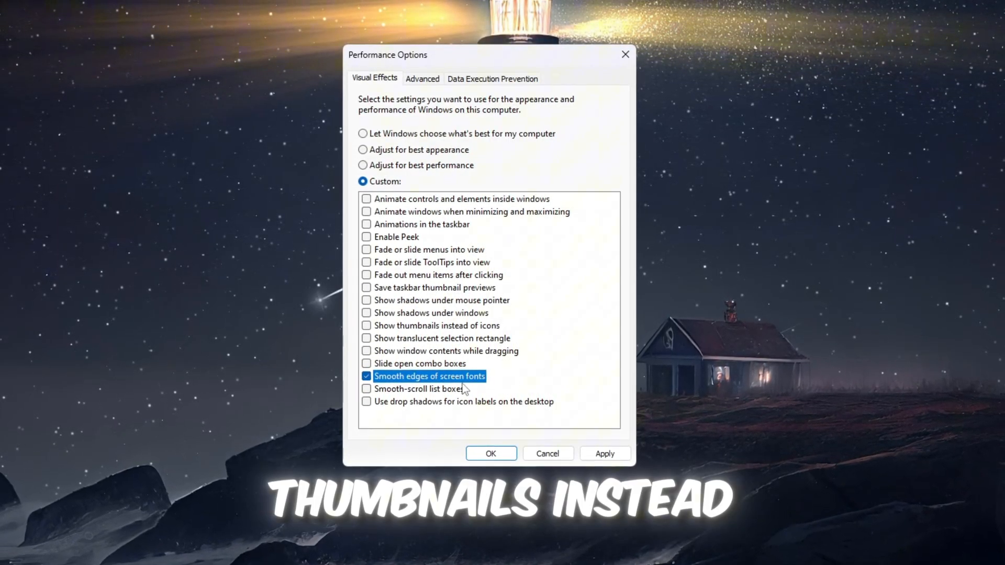
click(365, 325)
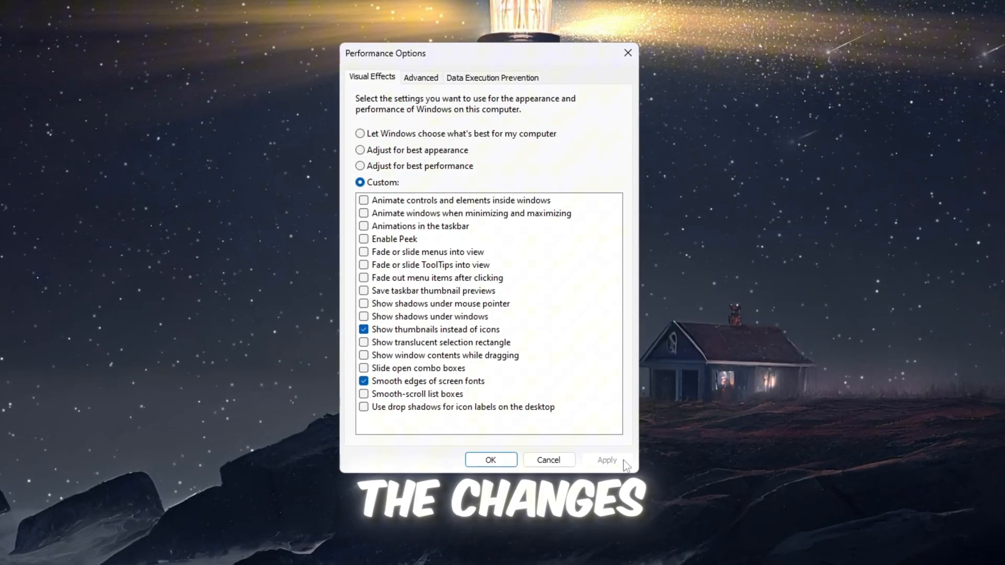
Apply the custom visual effects selection in Performance Options
click(420, 77)
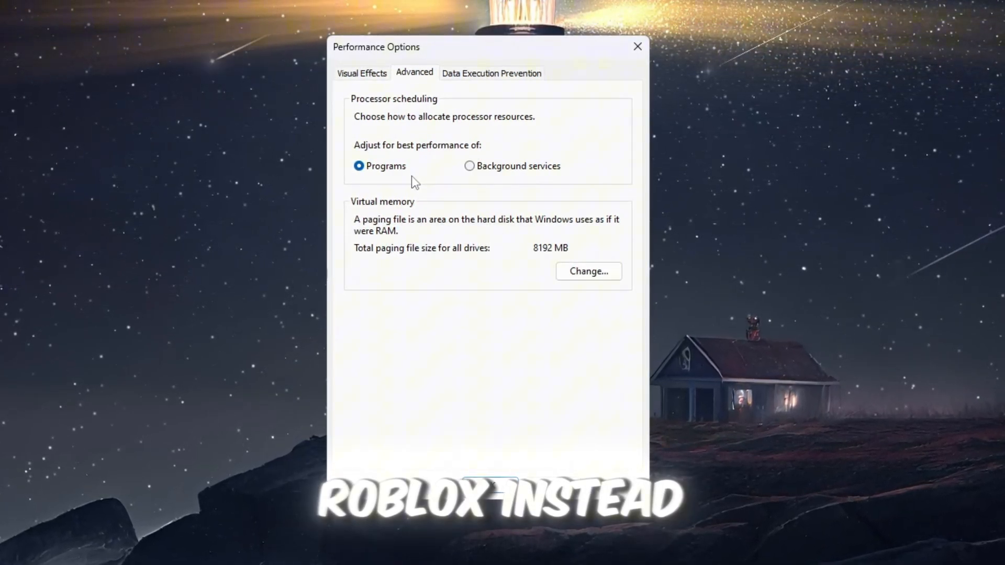
mouse_move(281, 291)
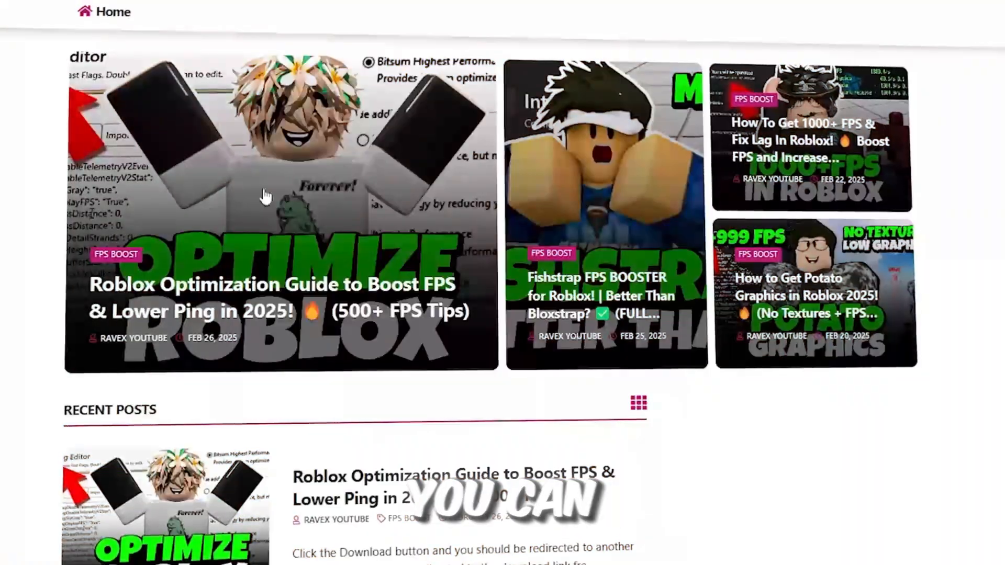
scroll(down, 3)
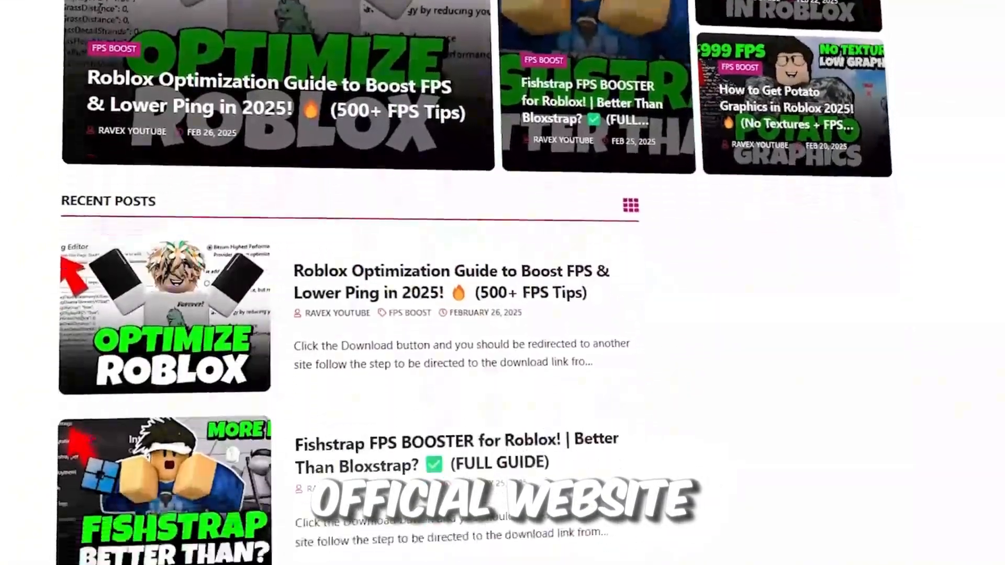
scroll(down, 3)
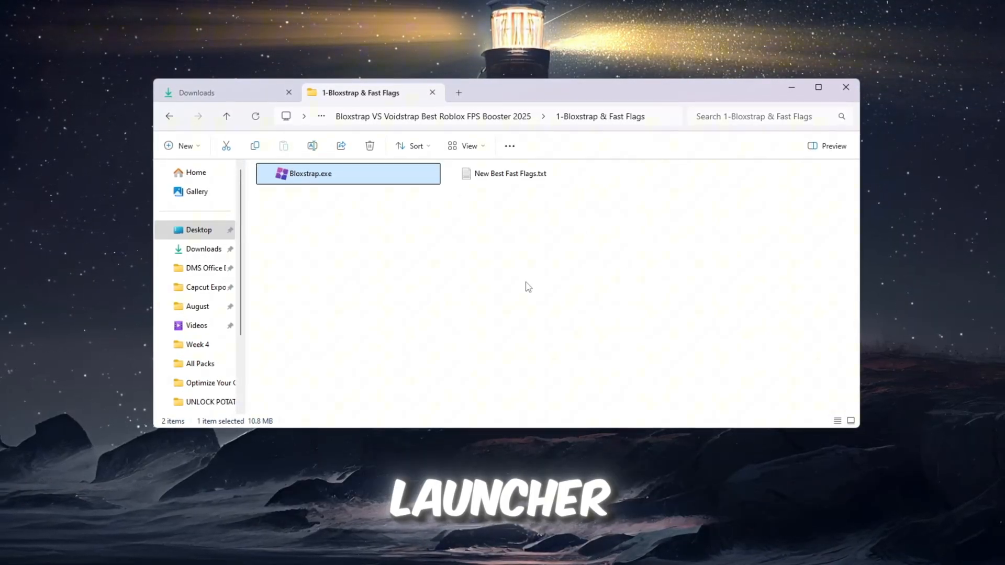
Show the 1-Bloxstrap & Fast Flags folder's files as large icons
click(469, 146)
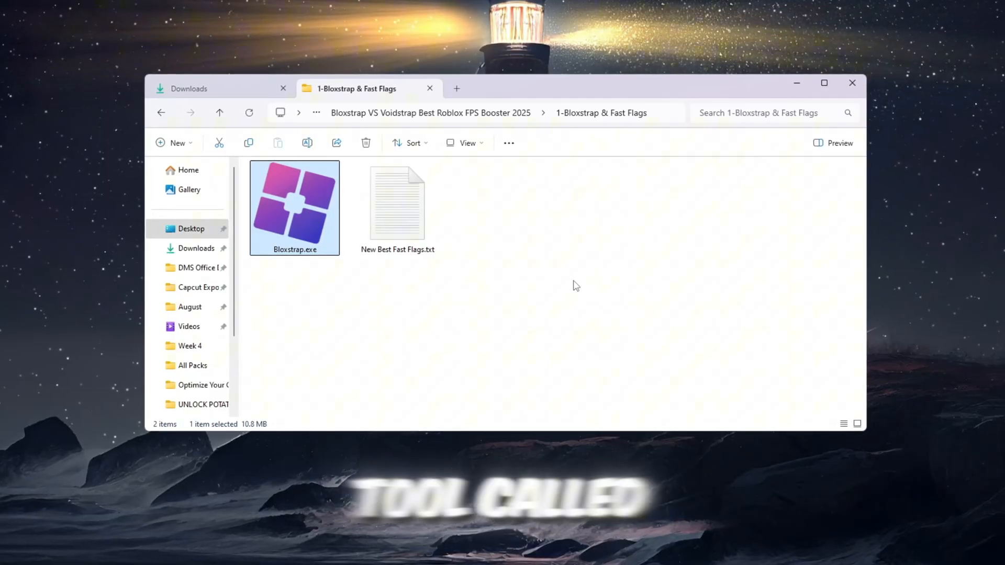
mouse_move(697, 329)
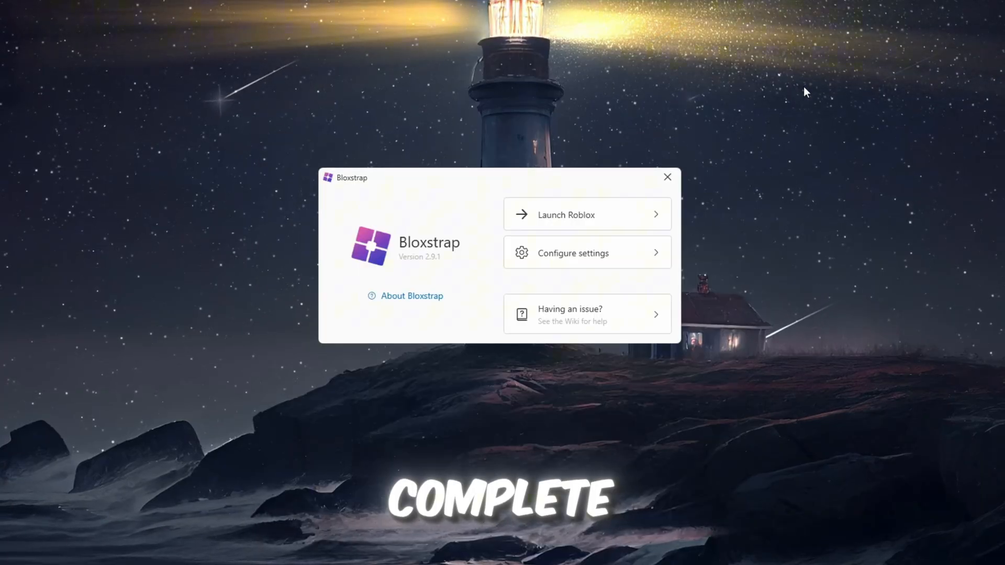
Enter Bloxstrap's settings and enable showing the Roblox account on the Discord profile
click(572, 252)
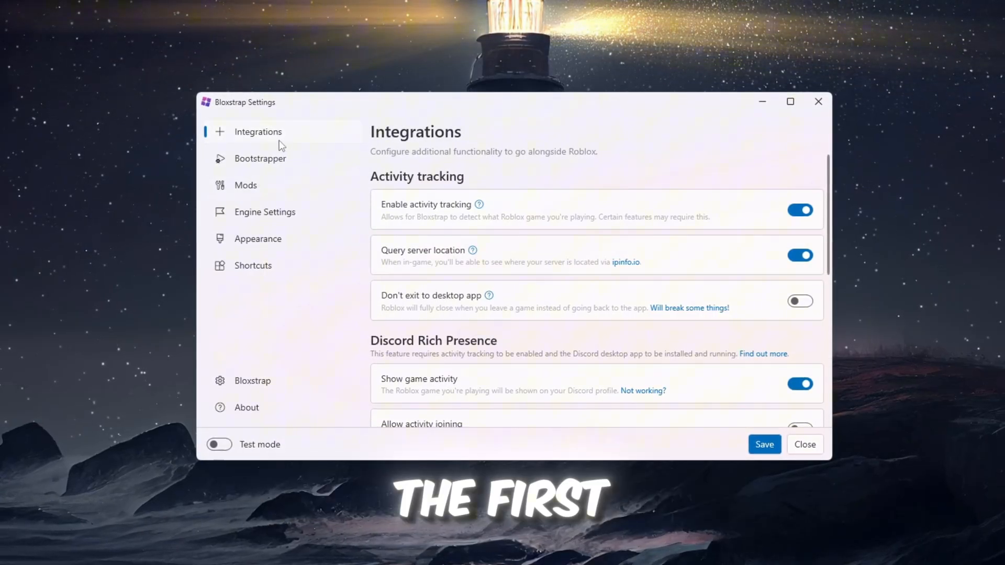
scroll(down, 3)
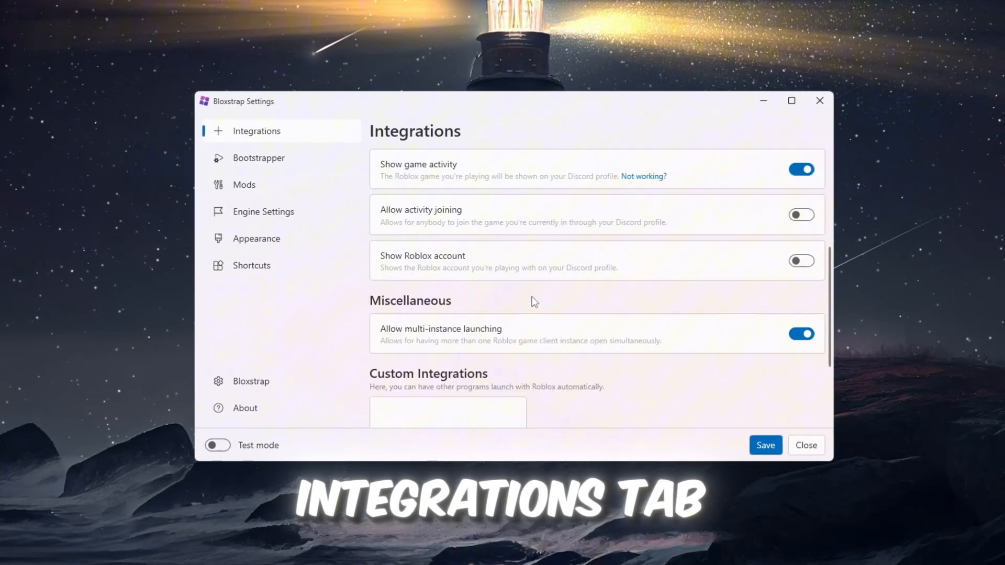
scroll(down, 3)
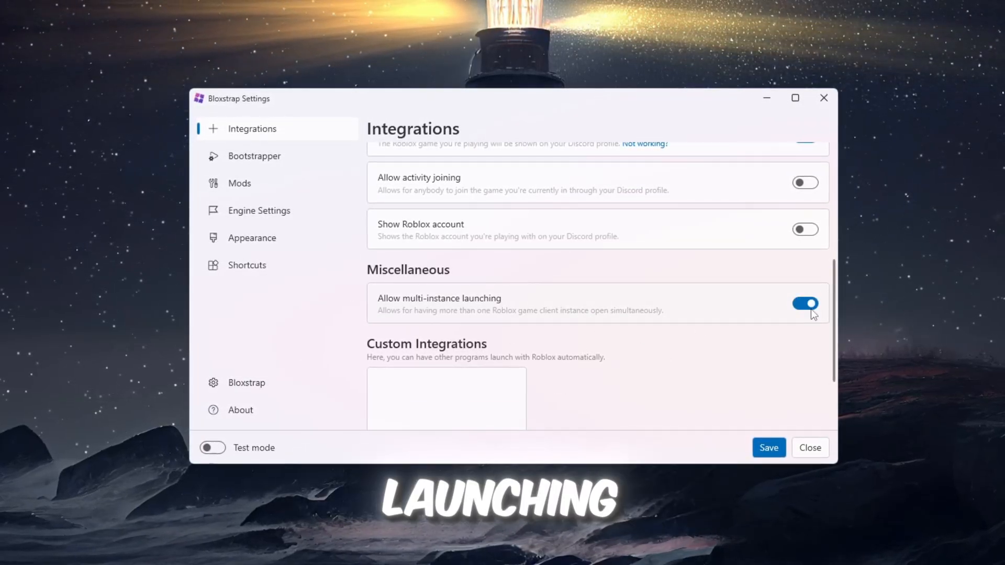
scroll(up, 3)
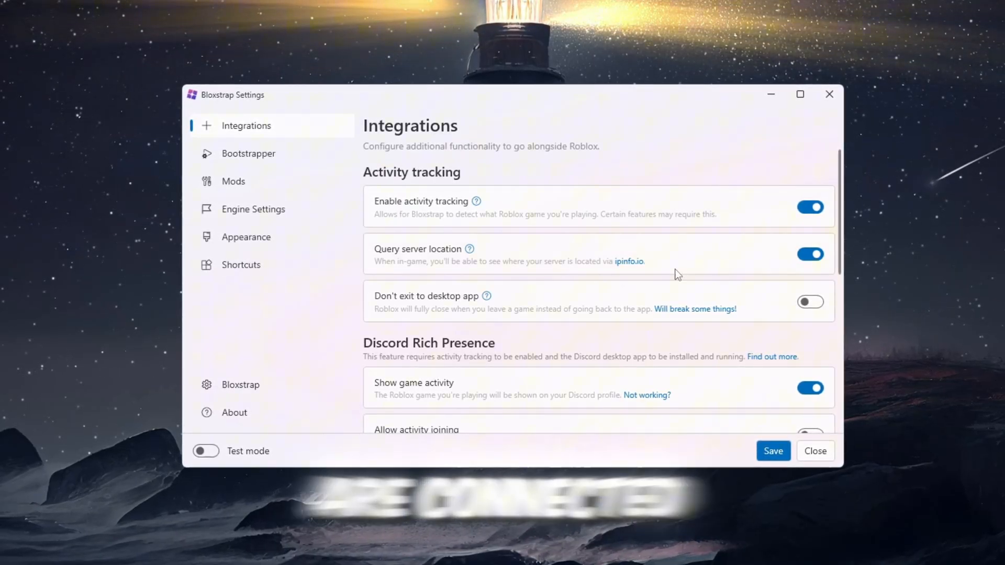
scroll(down, 3)
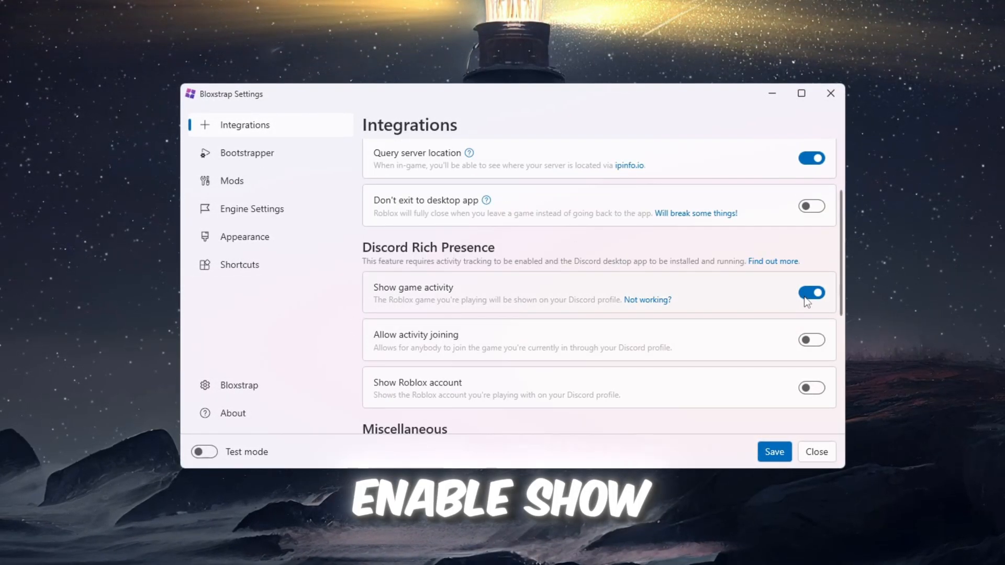
click(812, 387)
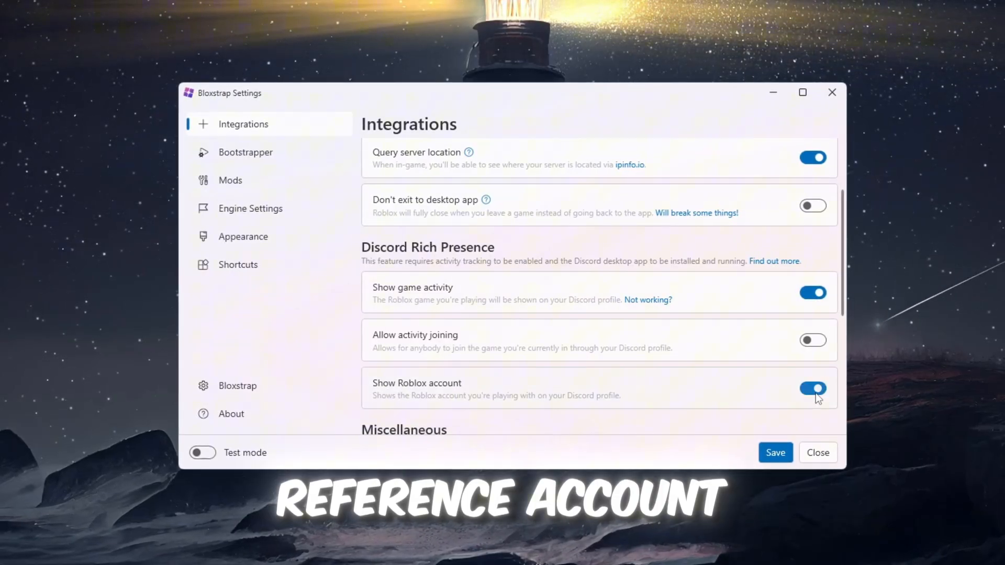
mouse_move(867, 360)
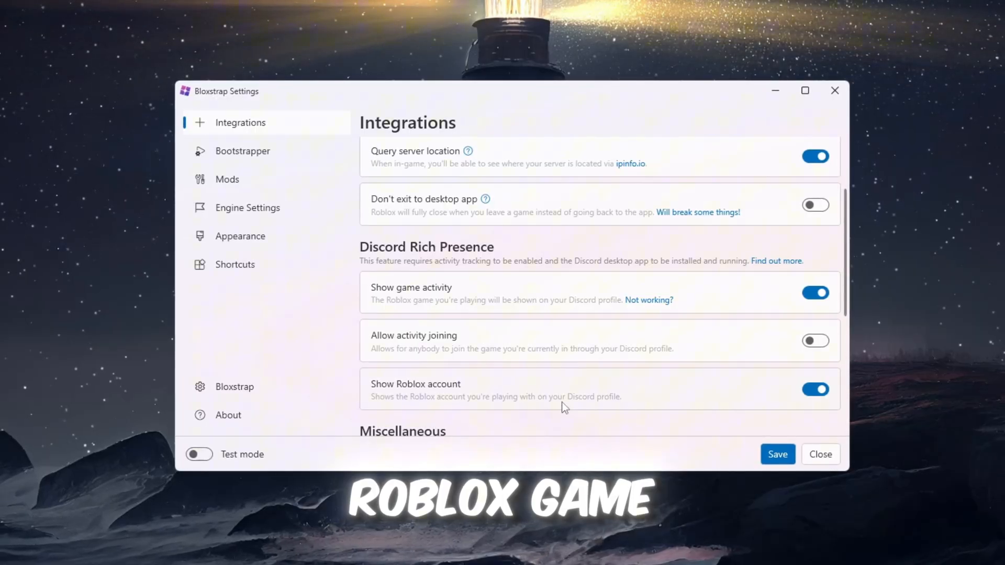
Move to the Bootstrapper launch options page
click(243, 150)
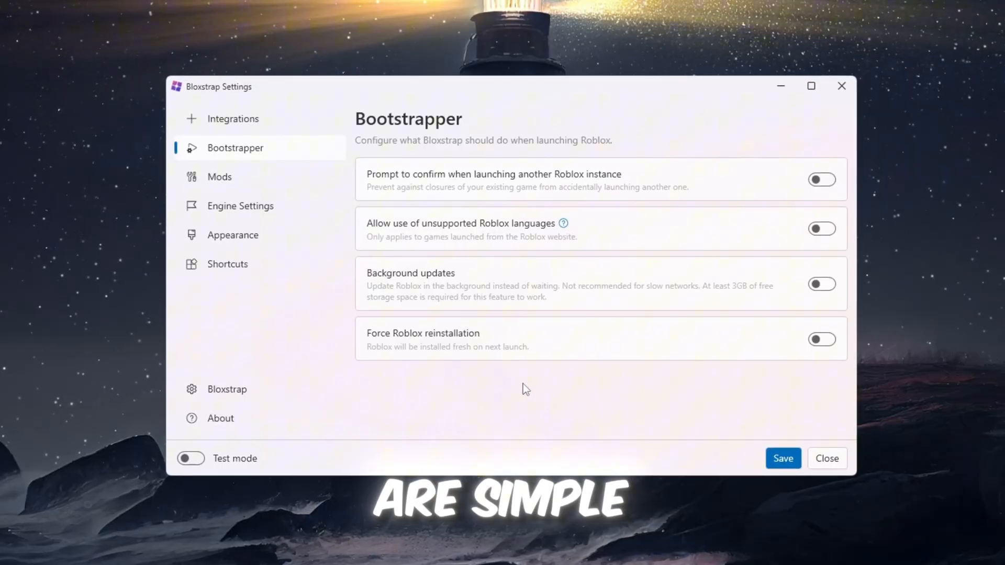
Show the Mods page and scroll through presets like old death sound and emoji type
click(218, 177)
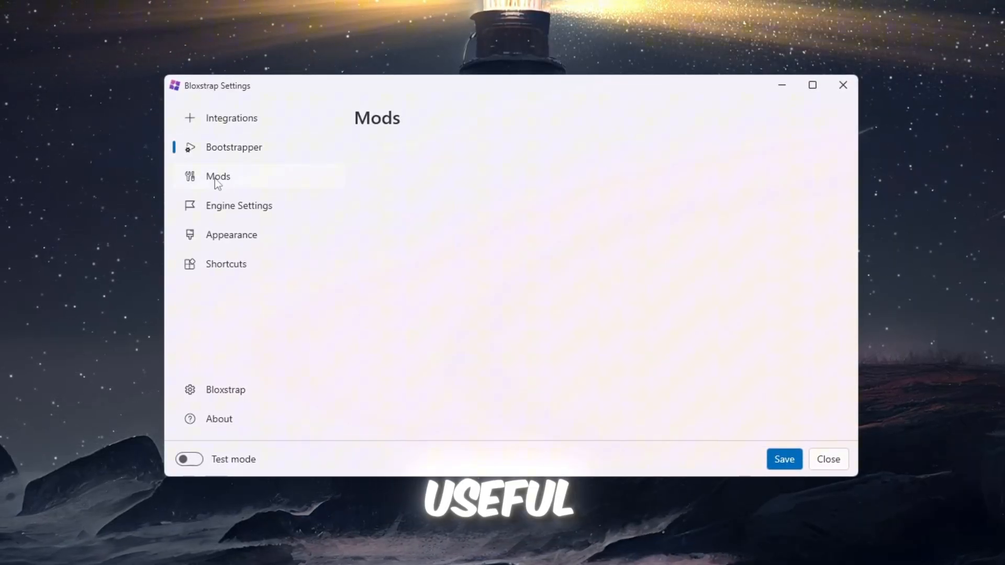
click(218, 176)
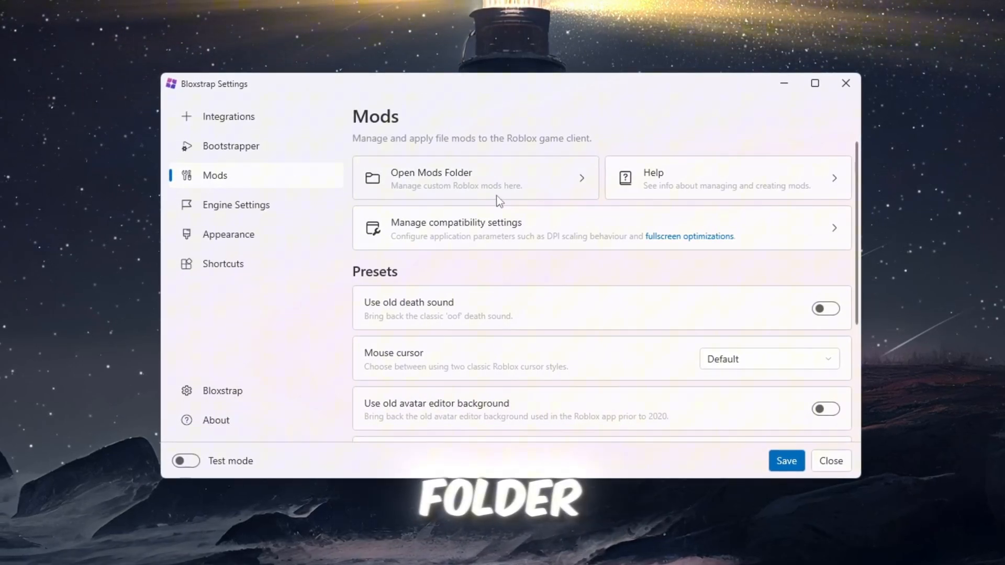
click(475, 178)
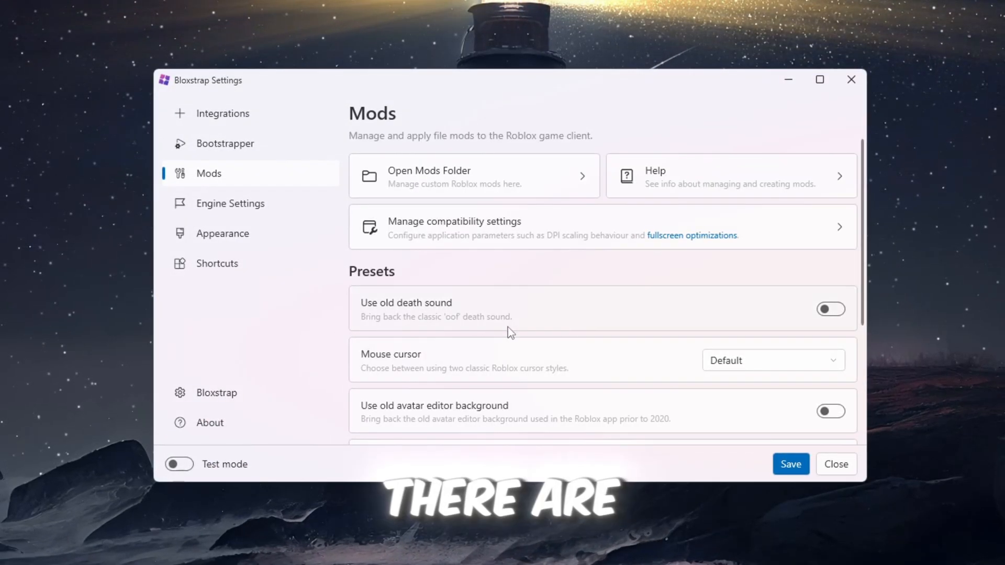
scroll(down, 3)
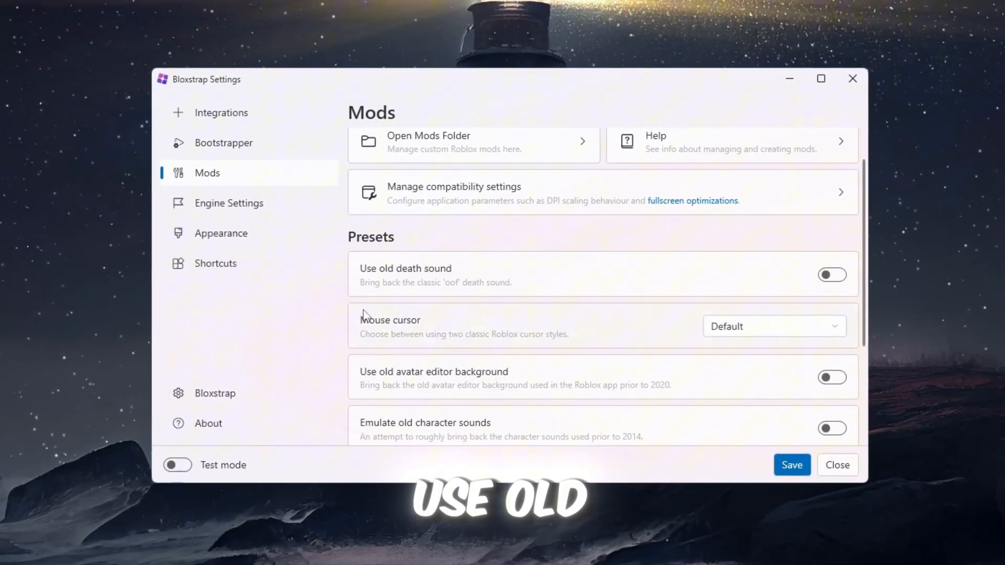
scroll(down, 3)
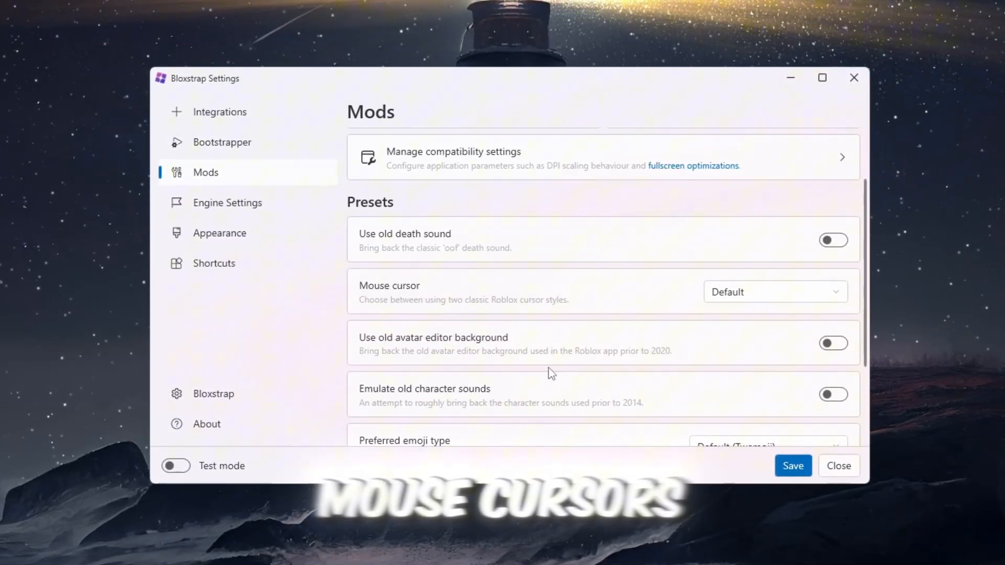
scroll(down, 3)
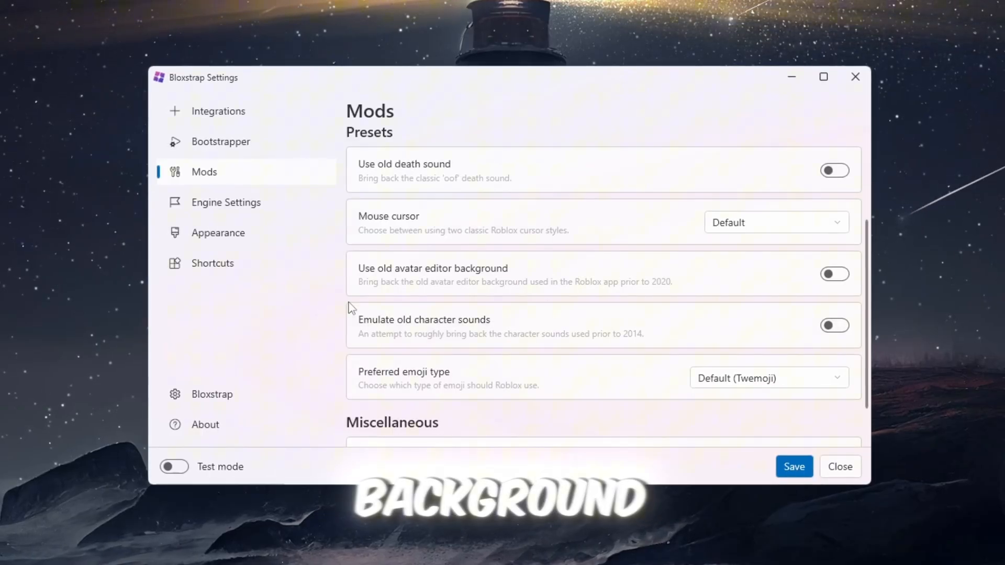
mouse_move(251, 261)
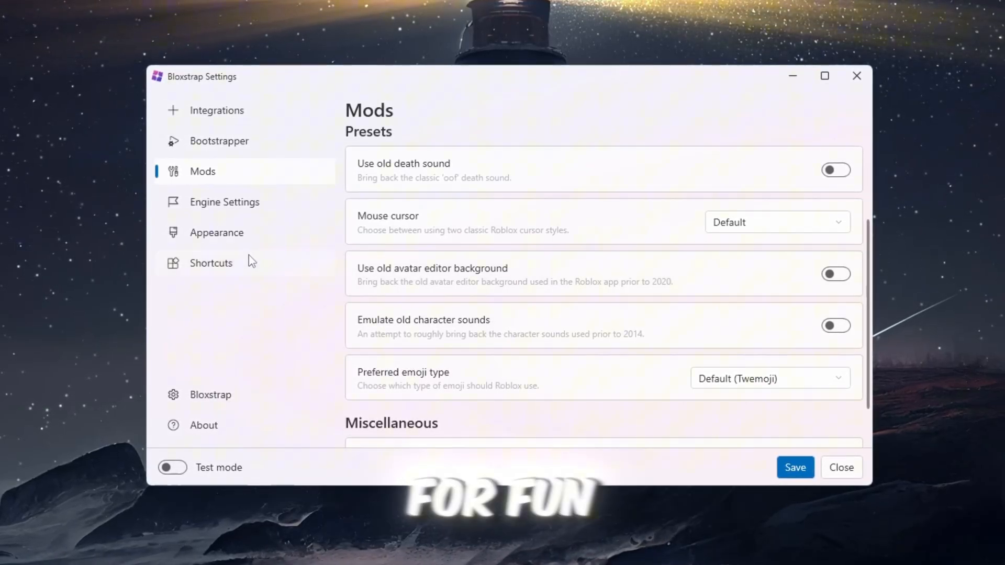
On Engine Settings, raise the framerate limit to 9999 and scroll down to the Fast Flag Editor
click(224, 202)
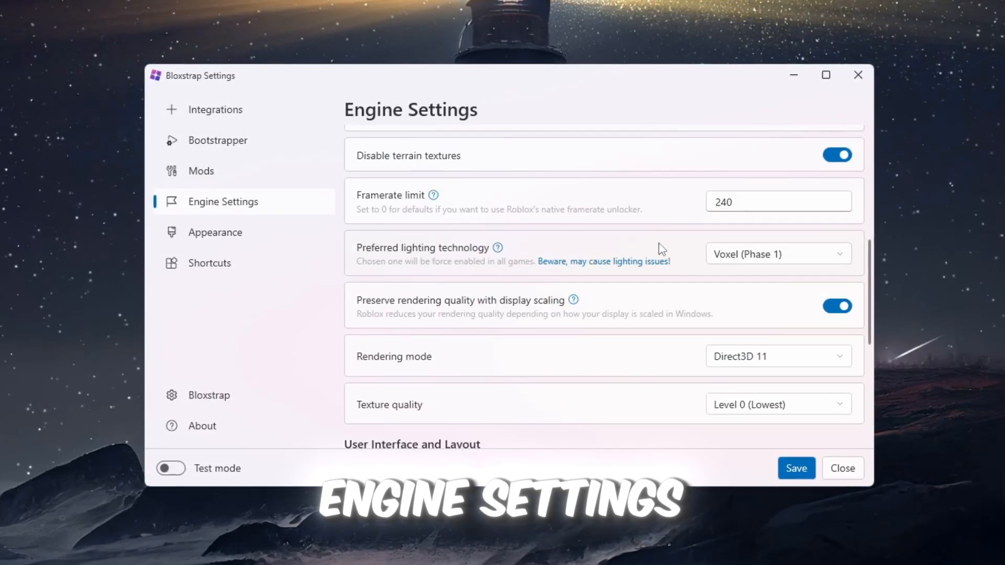
mouse_move(685, 370)
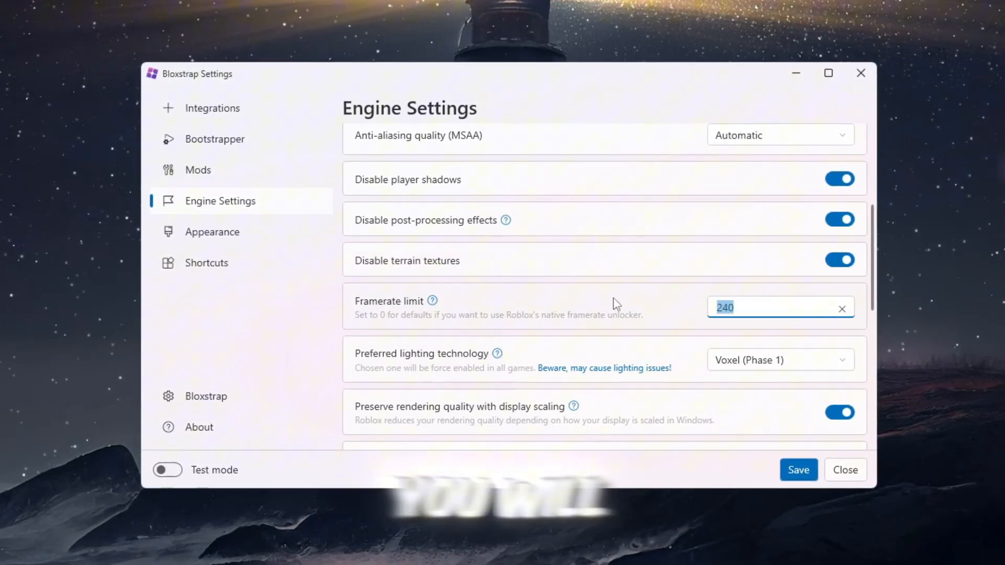
text(9999)
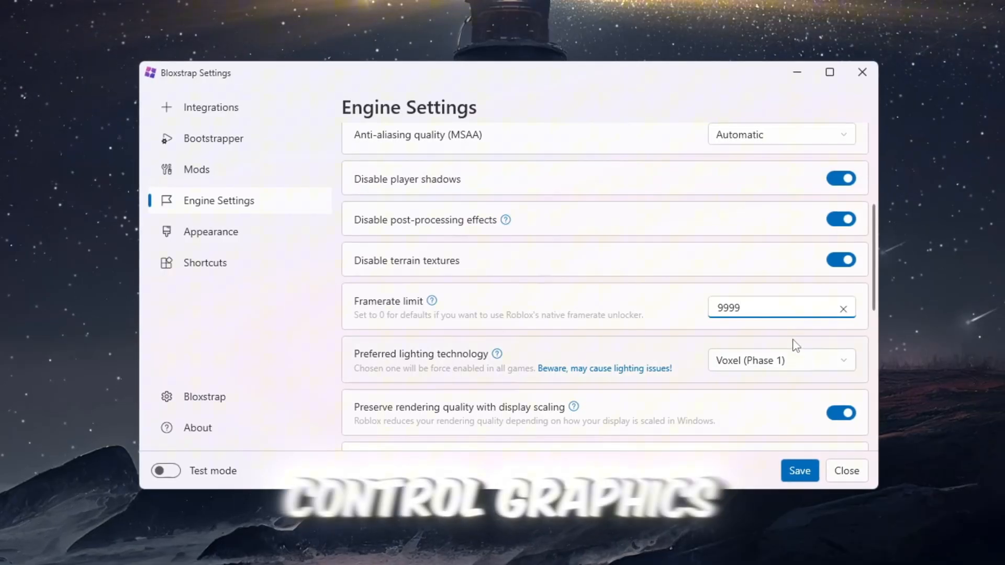
scroll(down, 3)
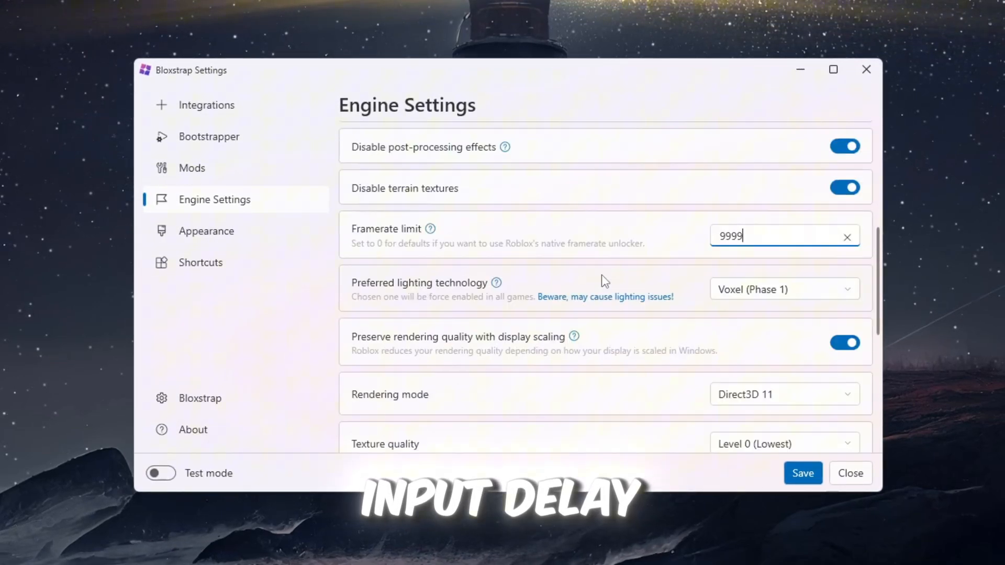
scroll(down, 3)
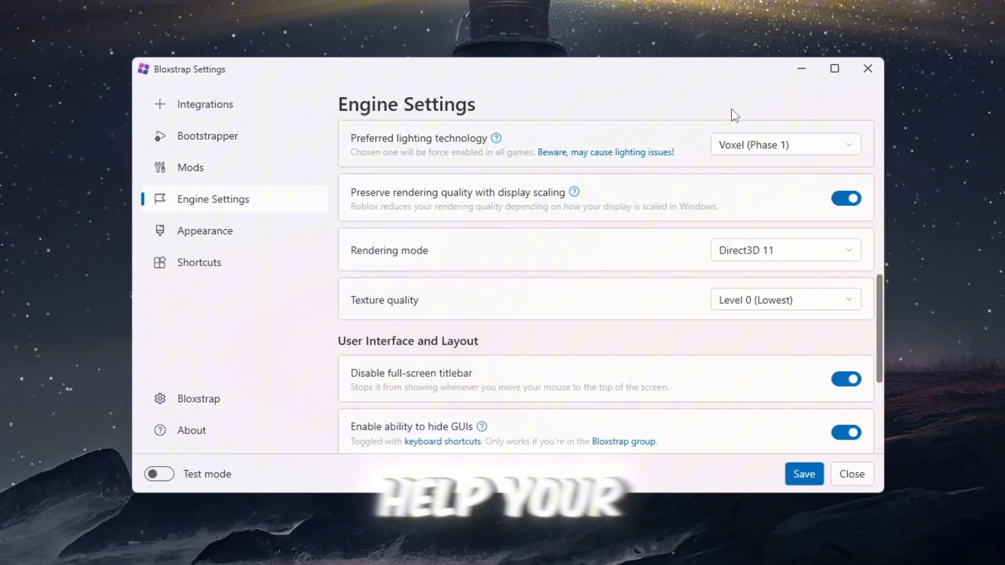
scroll(down, 3)
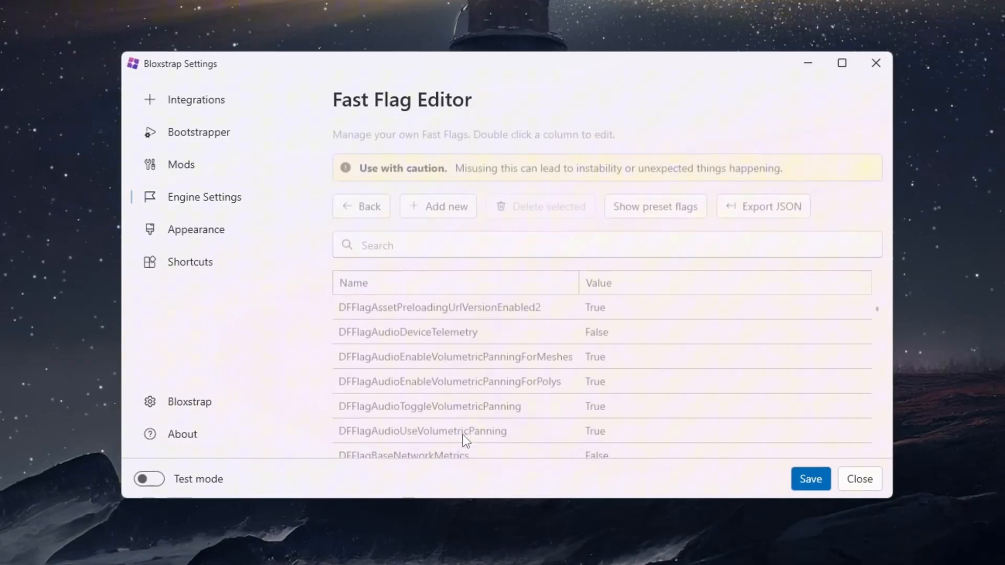
scroll(down, 3)
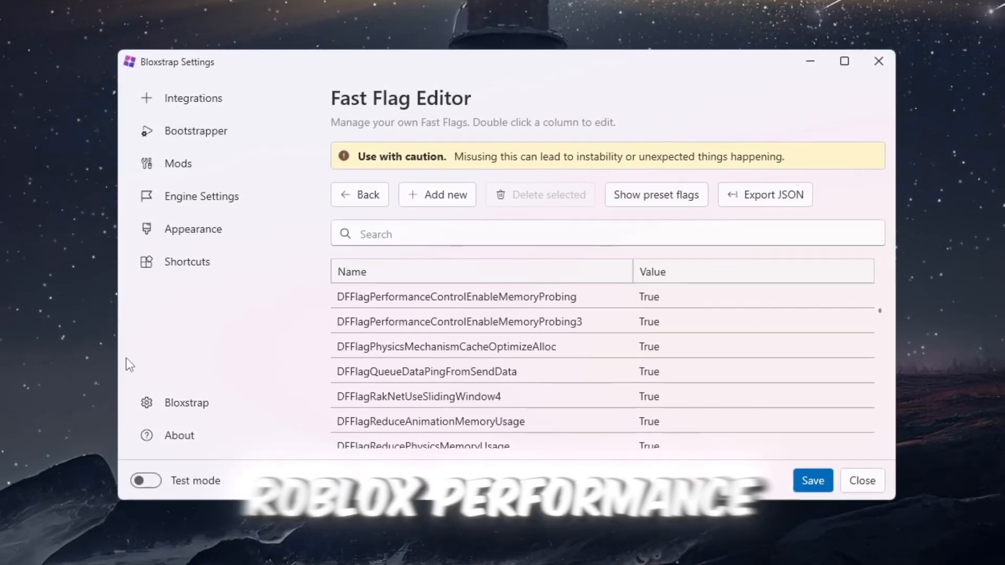
On Appearance, switch the global theme to Dark and then back to Light
click(360, 195)
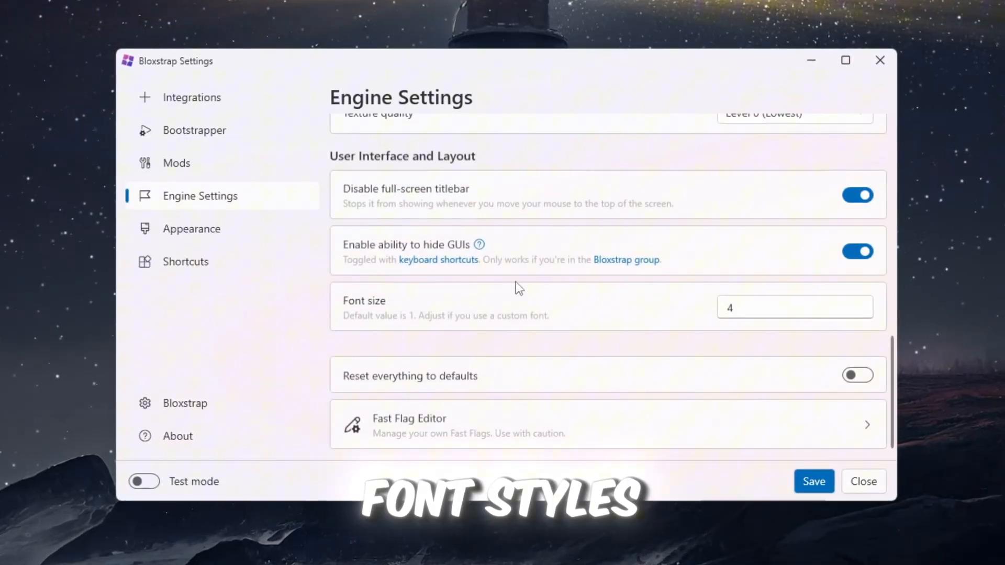
click(190, 228)
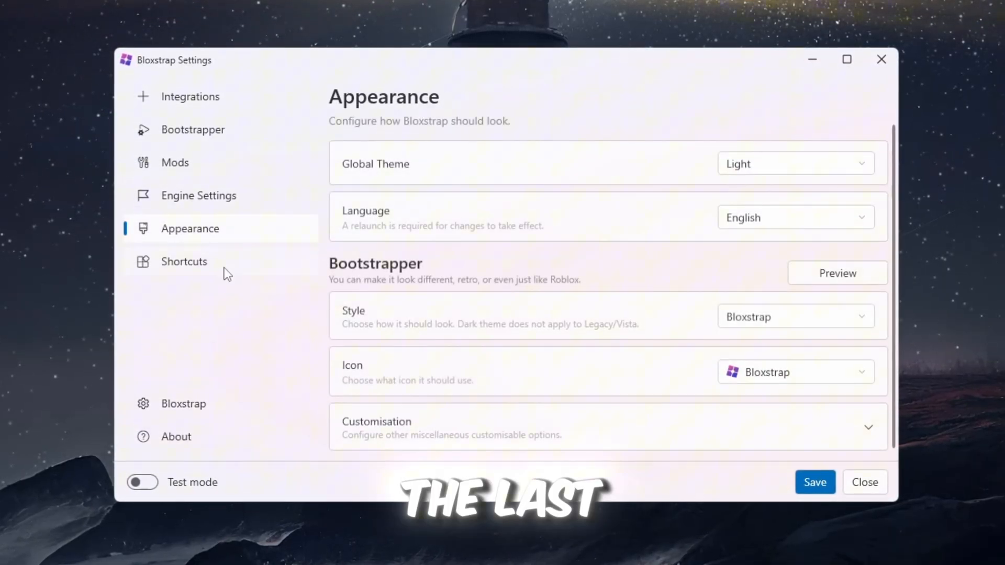
click(185, 262)
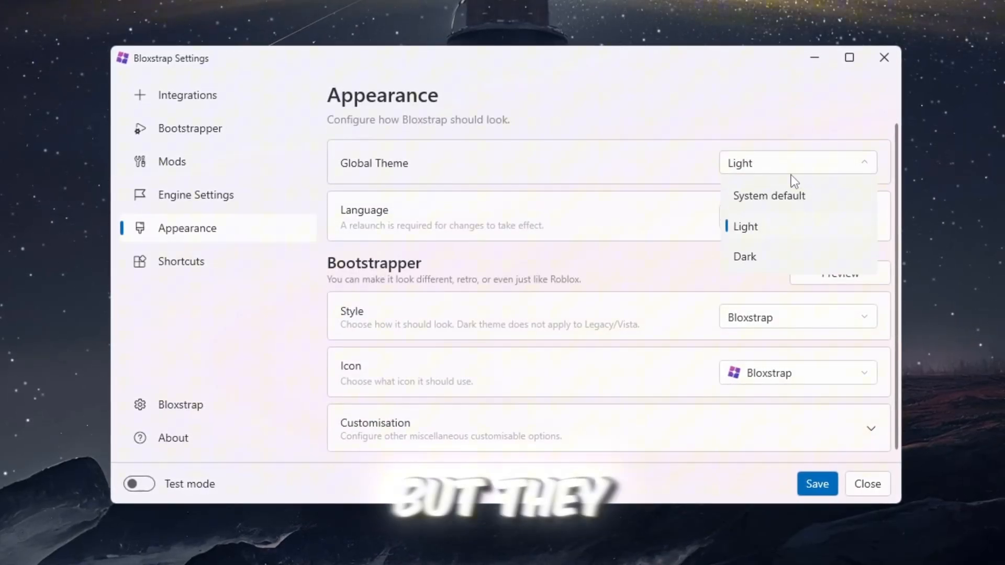
click(745, 256)
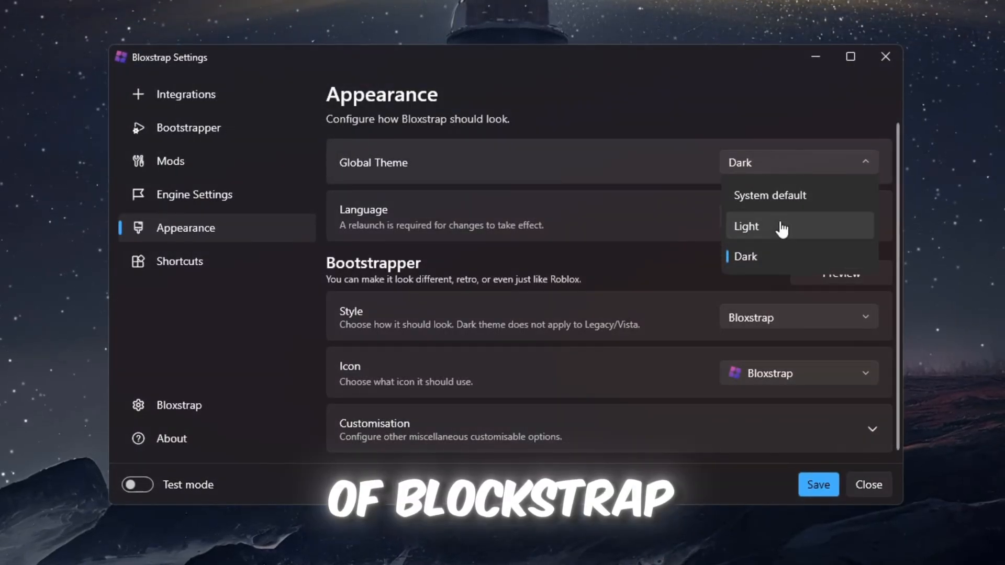
click(746, 226)
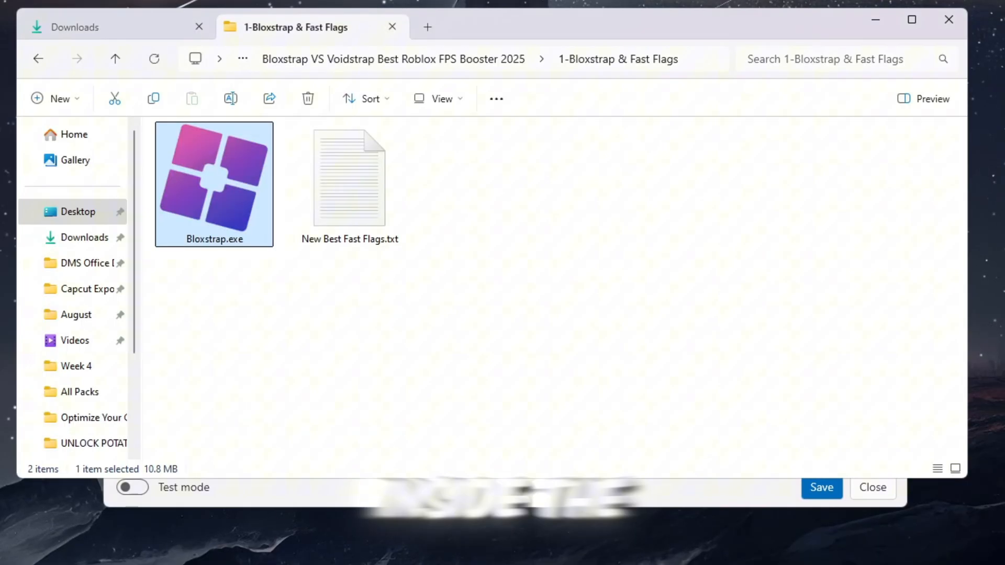
Open New Best Fast Flags.txt from the Bloxstrap & Fast Flags folder
click(349, 175)
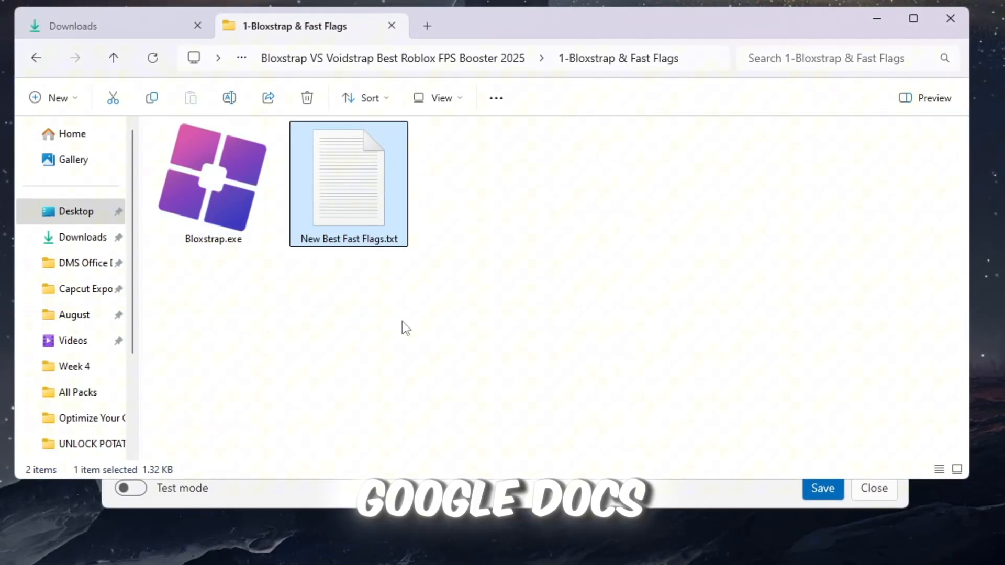
double_click(348, 178)
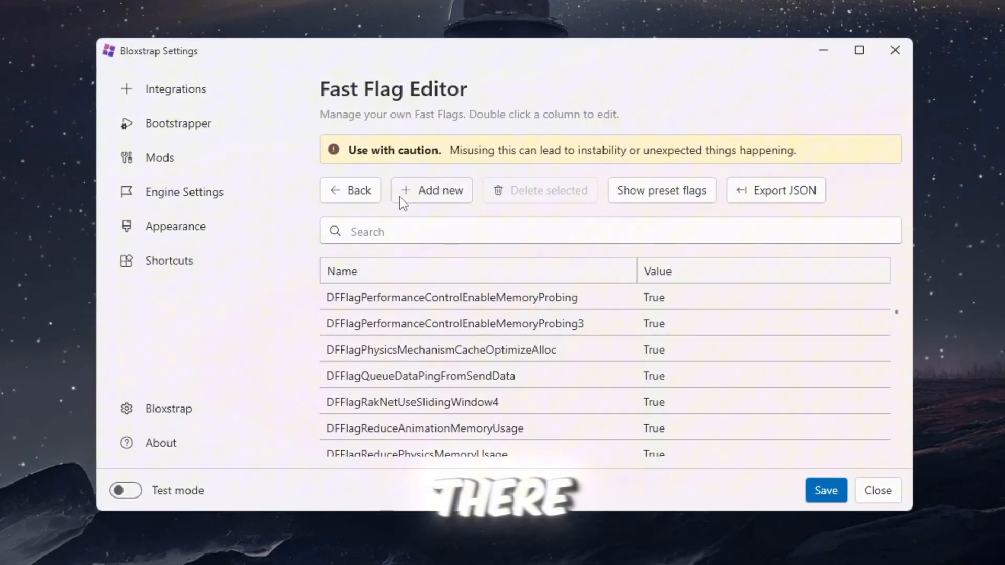
Import the pasted fast flag JSON, accept the large-config warning, save and close the settings
click(431, 189)
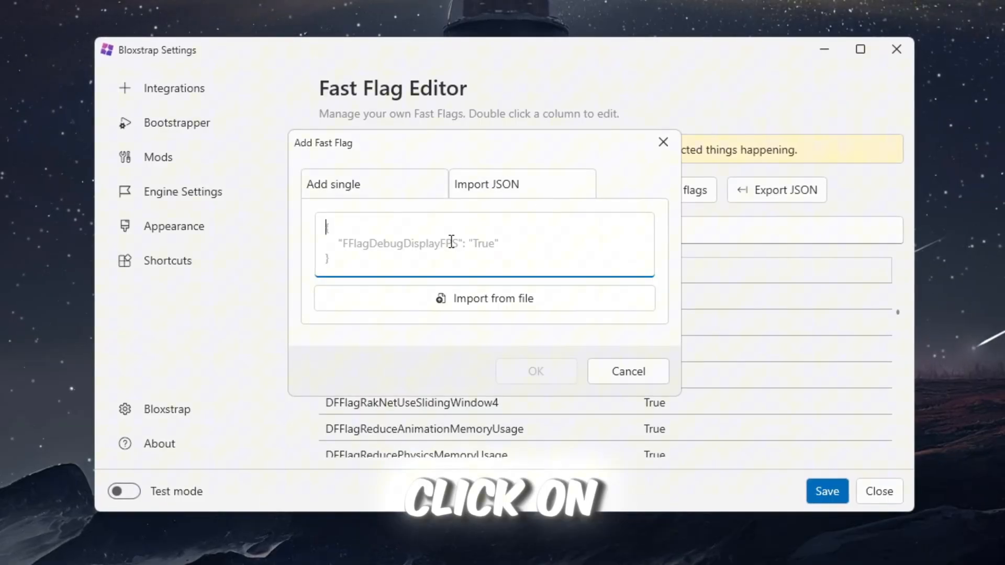
click(536, 370)
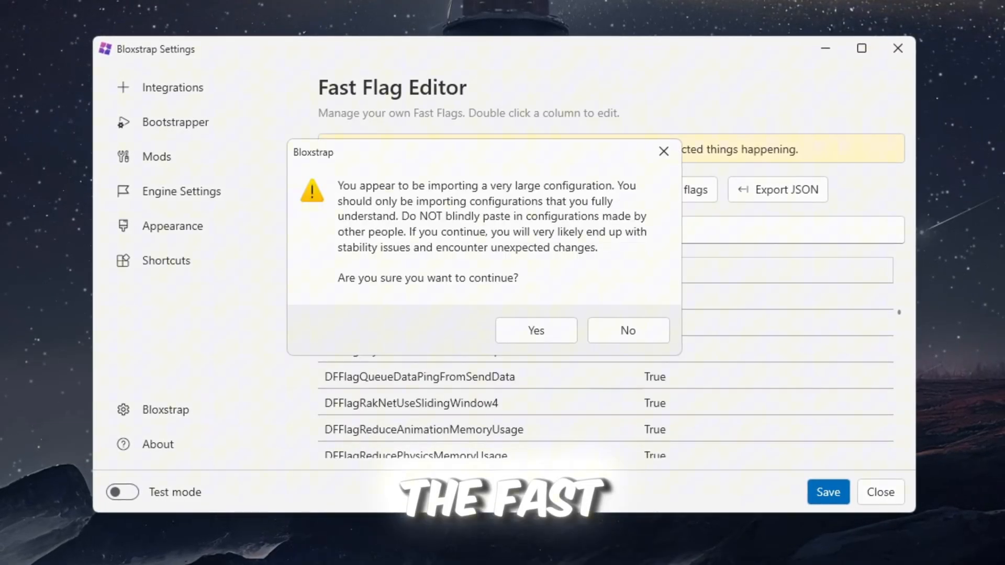
mouse_move(608, 288)
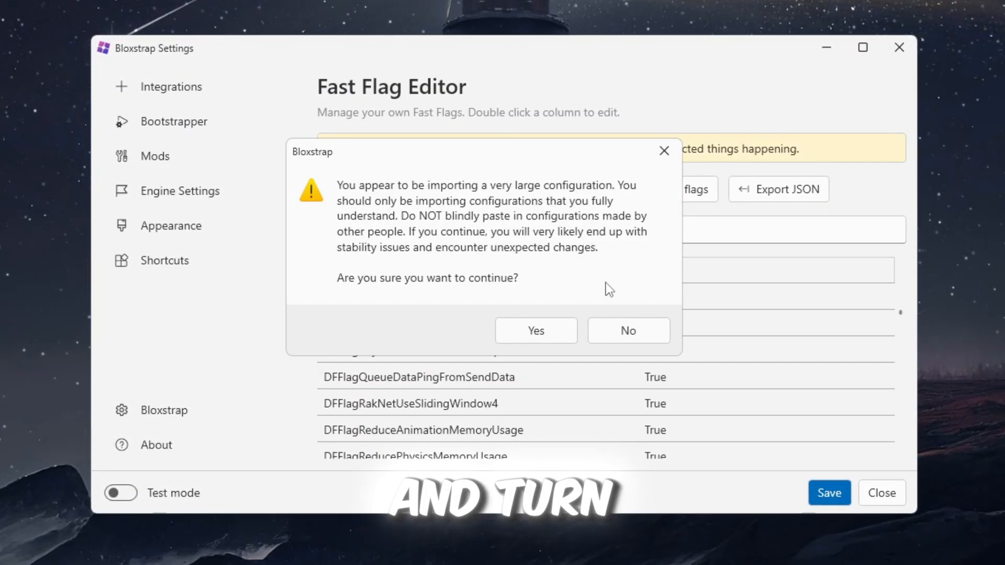
click(536, 330)
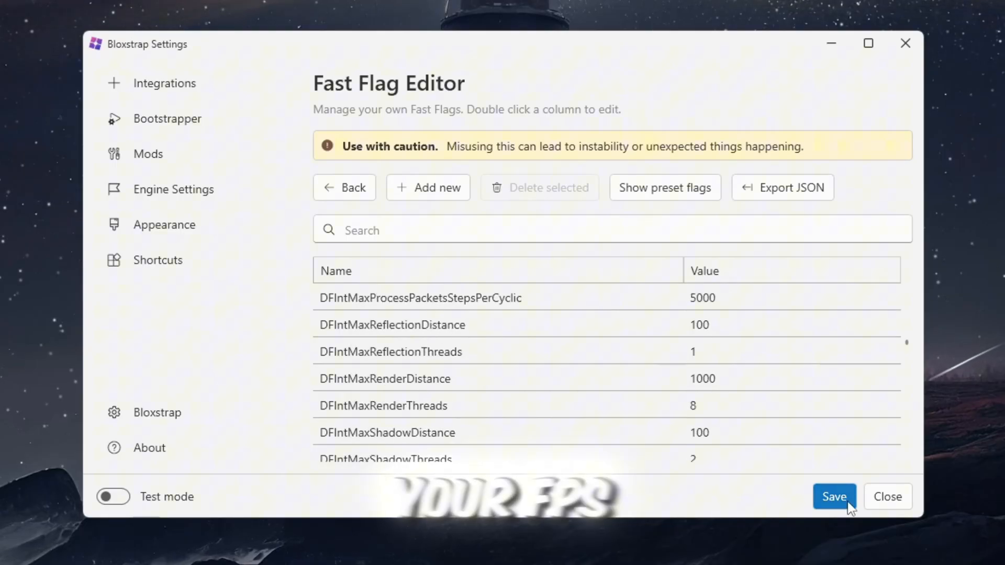
click(833, 497)
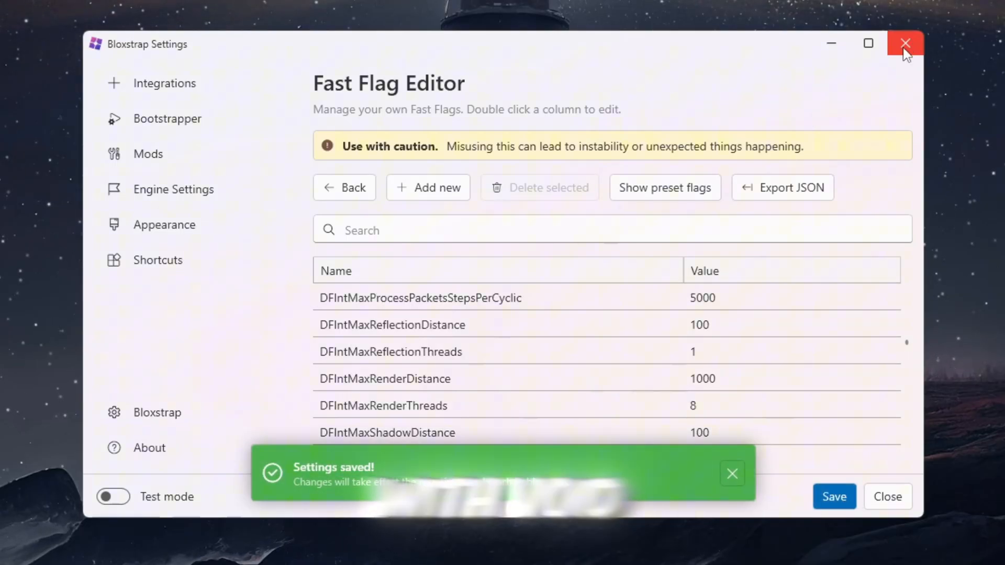
click(904, 43)
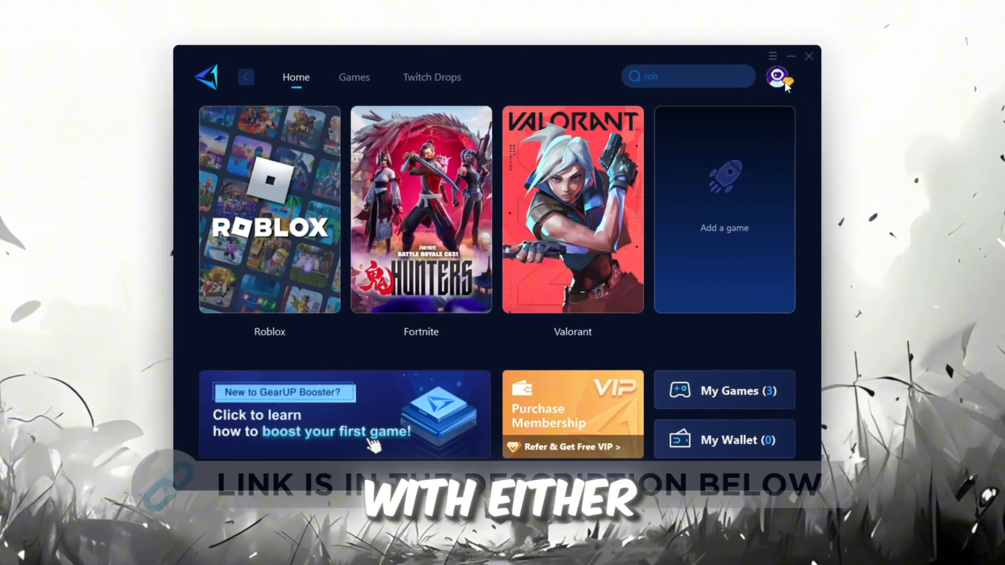
Browse the Games catalogue, return Home and start boosting Roblox
click(781, 77)
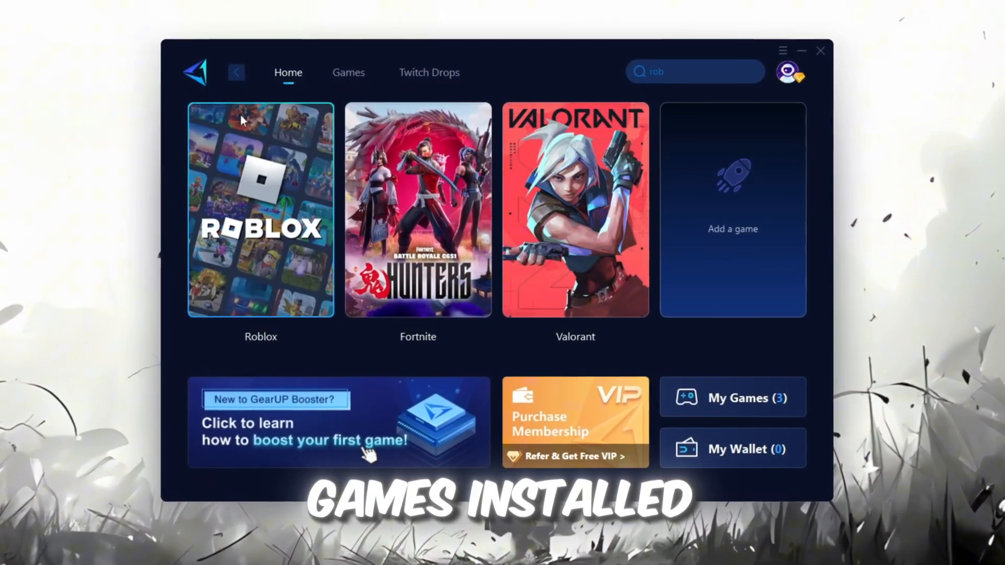
click(348, 72)
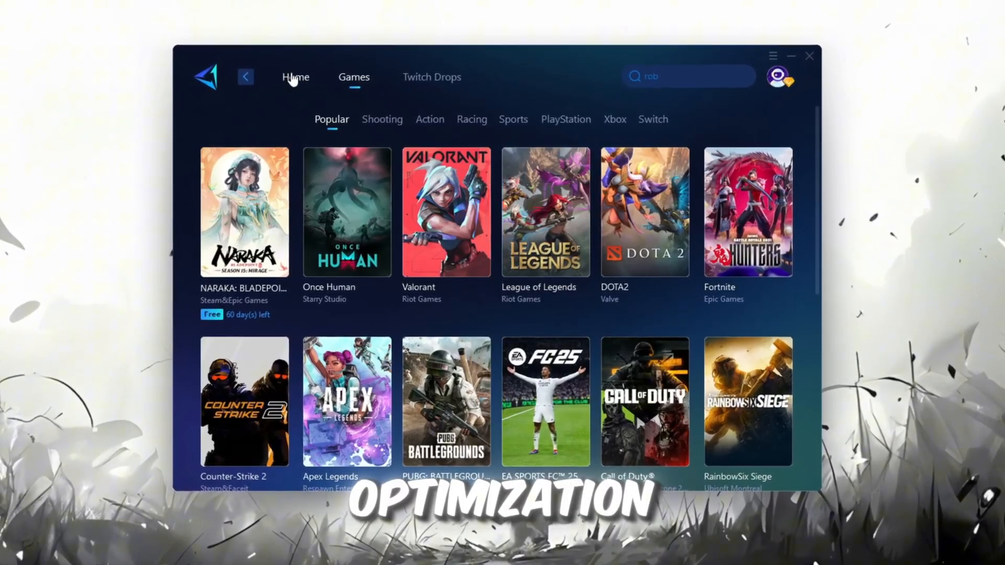
click(295, 77)
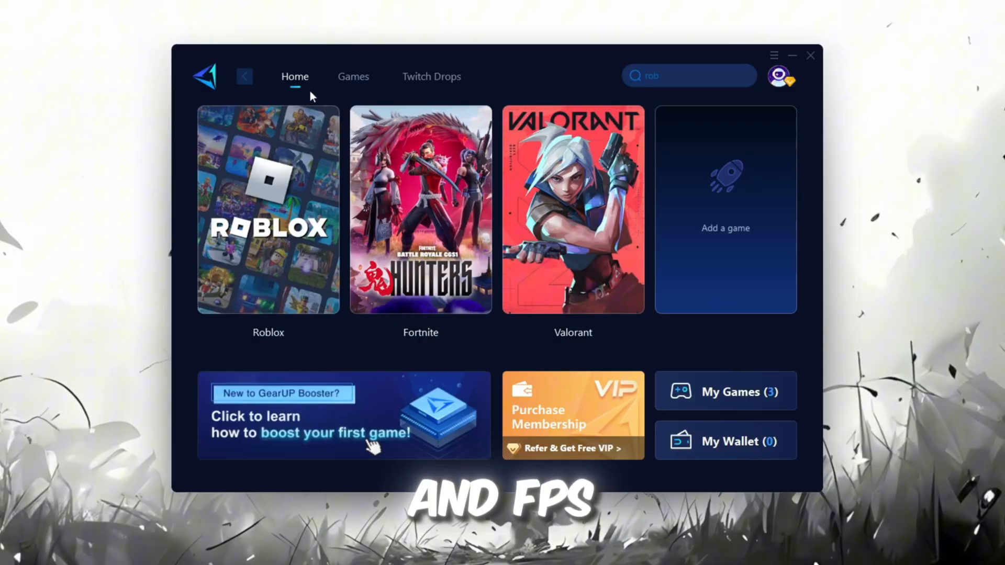
mouse_move(372, 260)
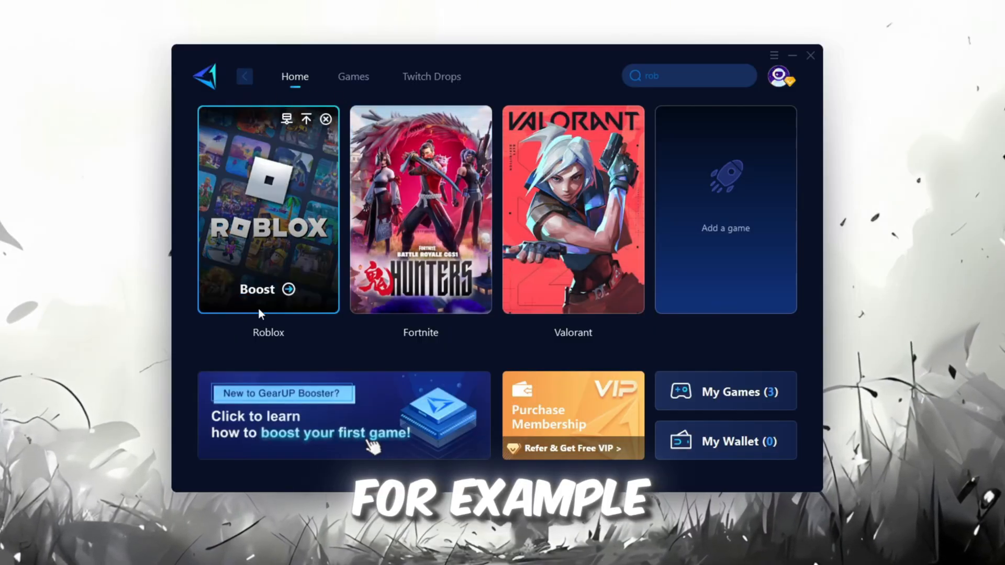
mouse_move(201, 133)
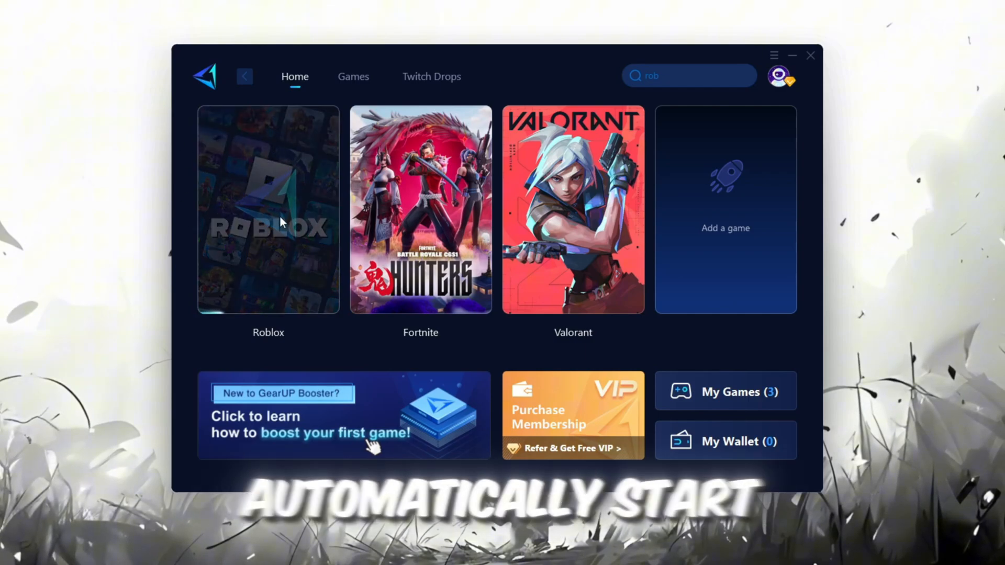
click(282, 222)
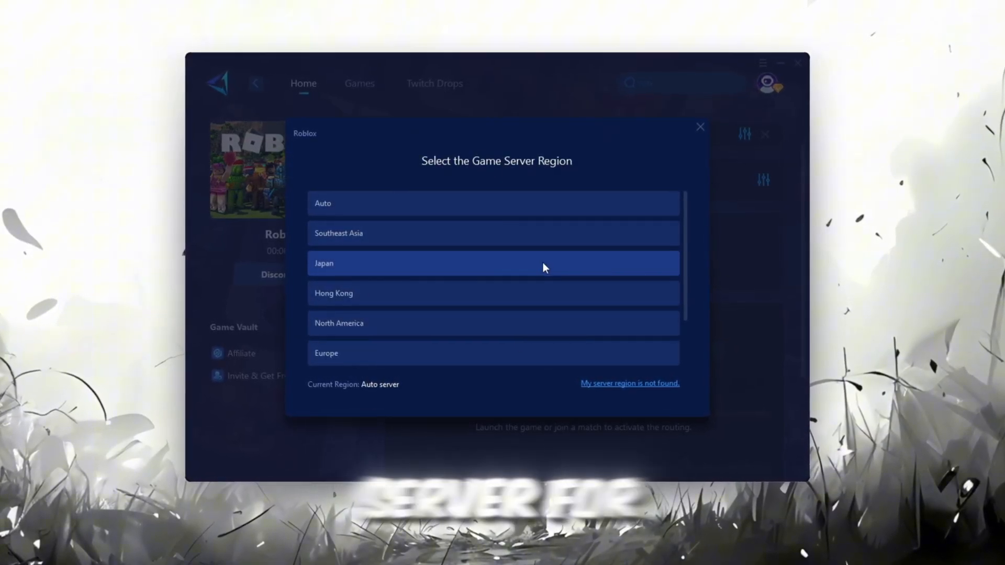
Leave the Roblox server node on Auto and close the GearUP Booster window
scroll(down, 3)
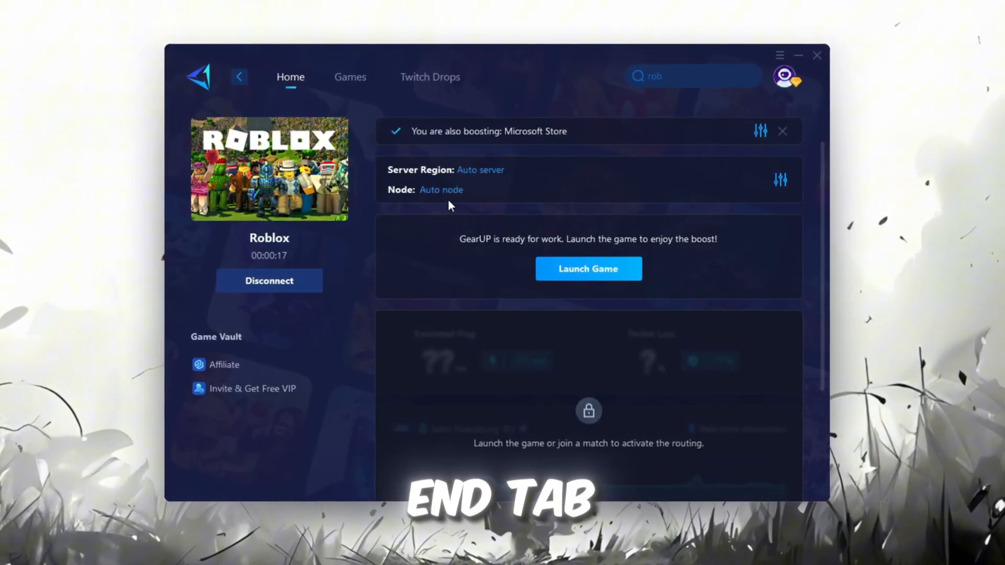
click(440, 190)
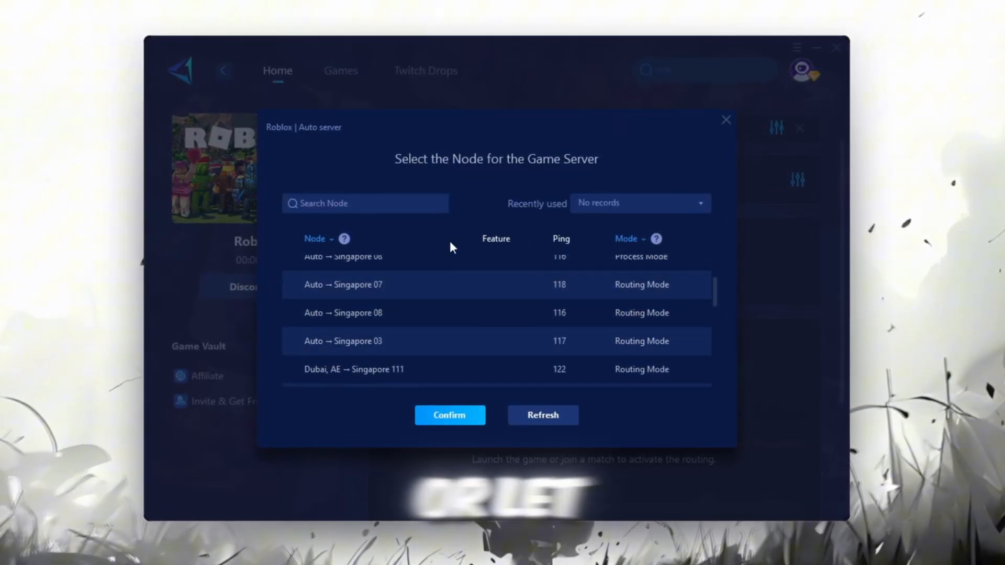
click(449, 415)
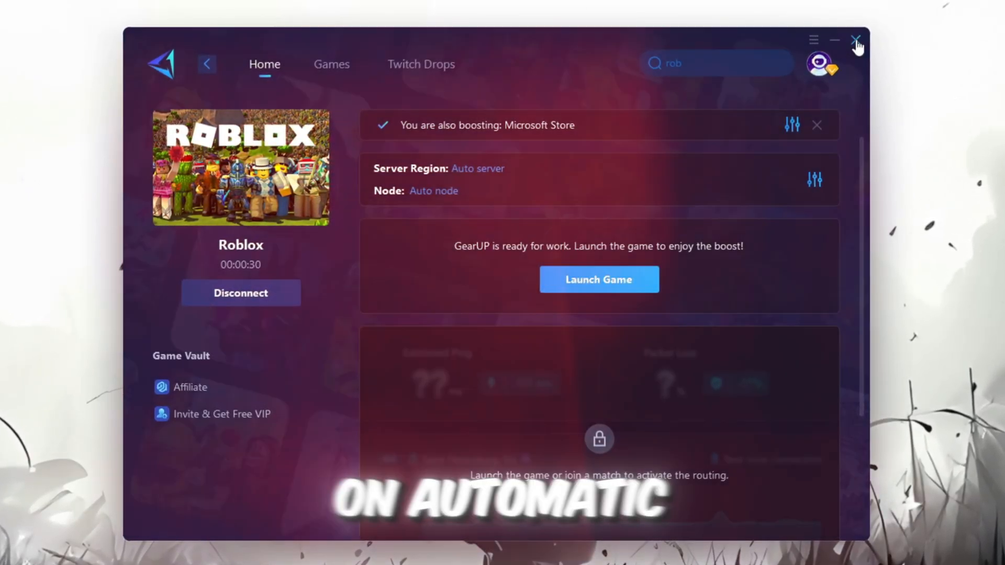
click(599, 279)
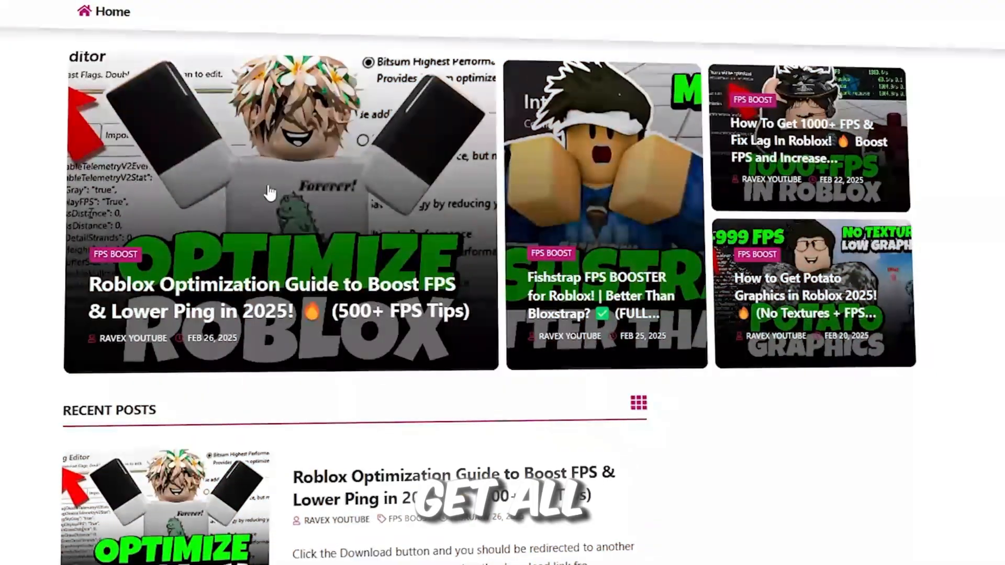
scroll(down, 3)
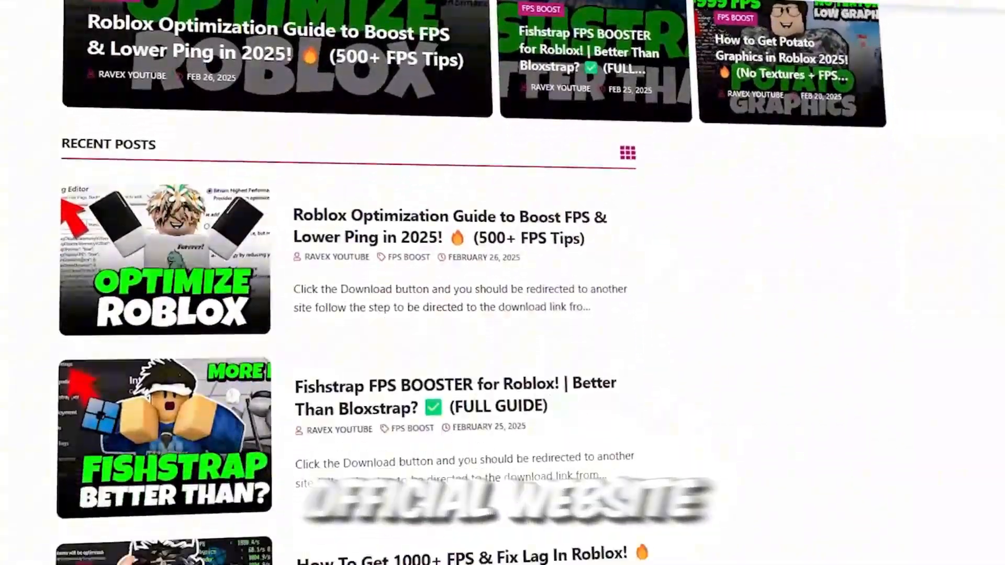
scroll(down, 3)
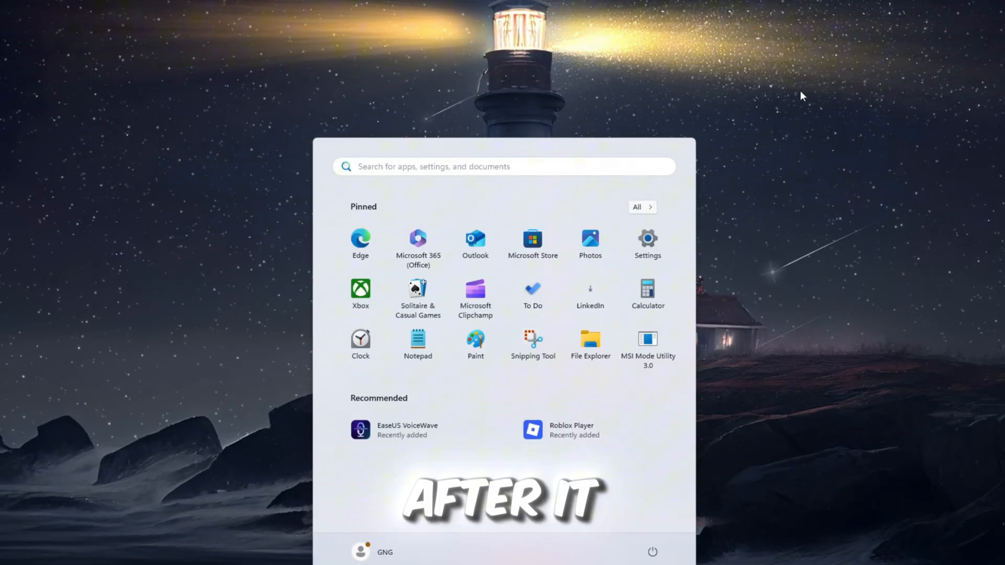
Search Start for 'voidstrap', launch it and open its Settings
text(v)
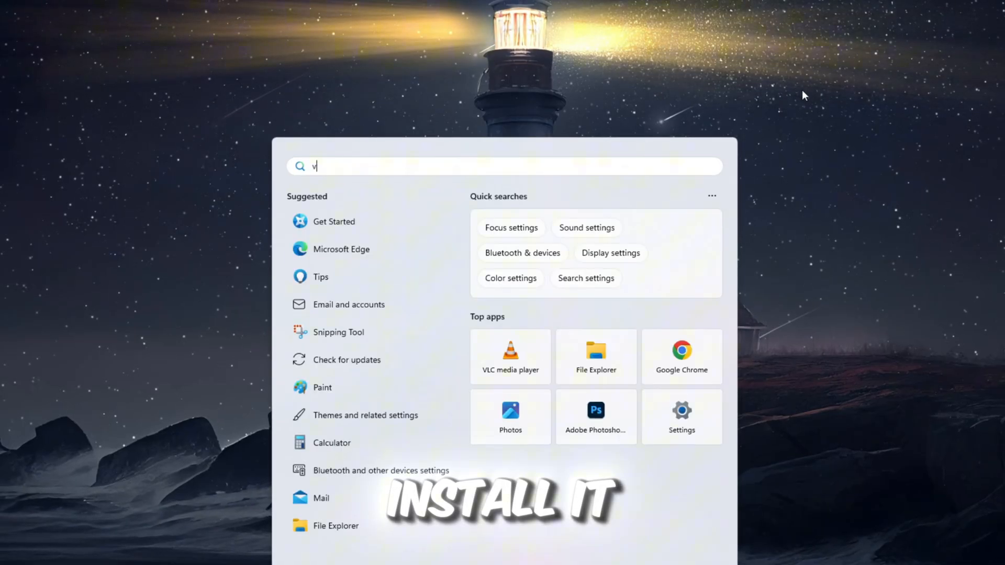
text(oidstrap)
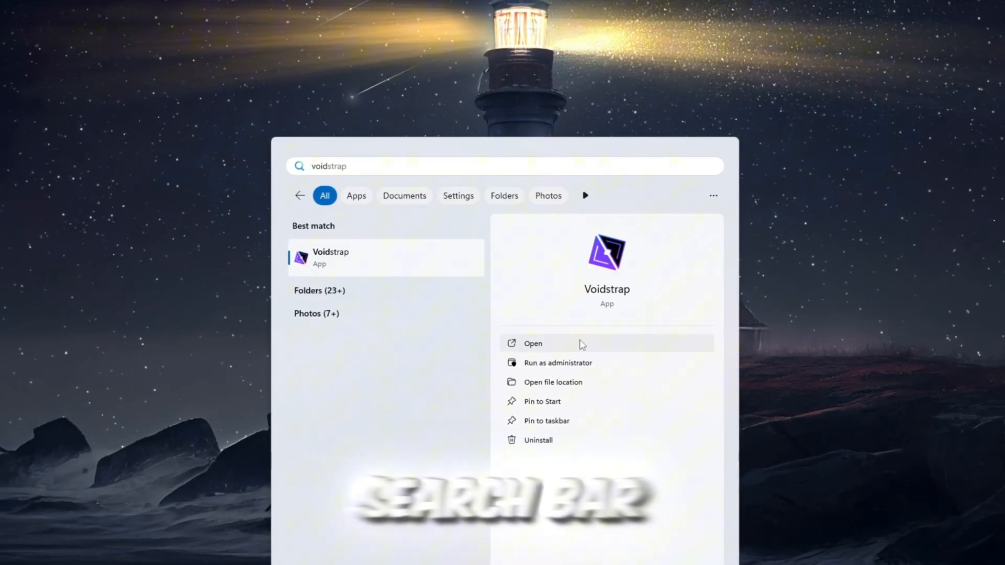
click(532, 343)
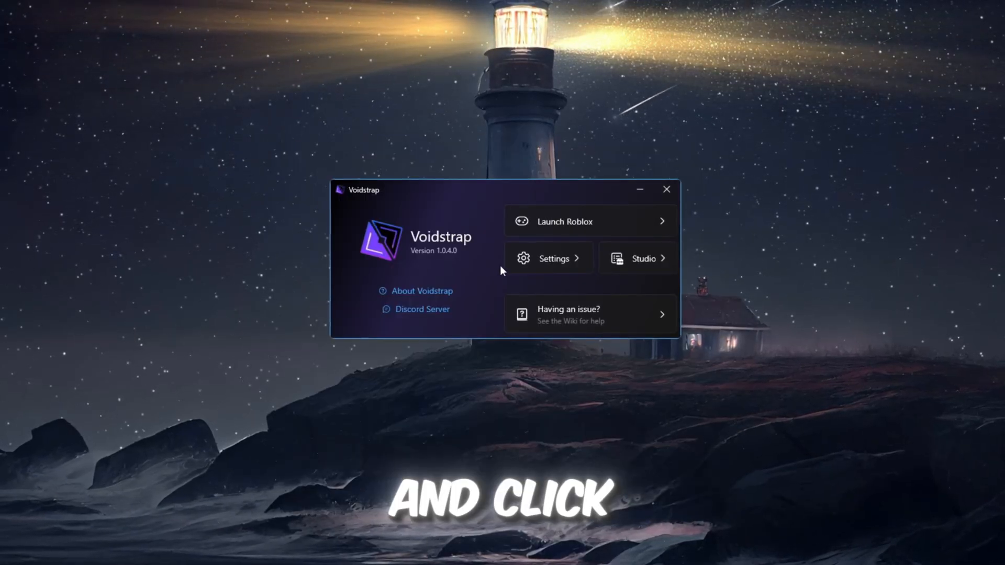
click(549, 257)
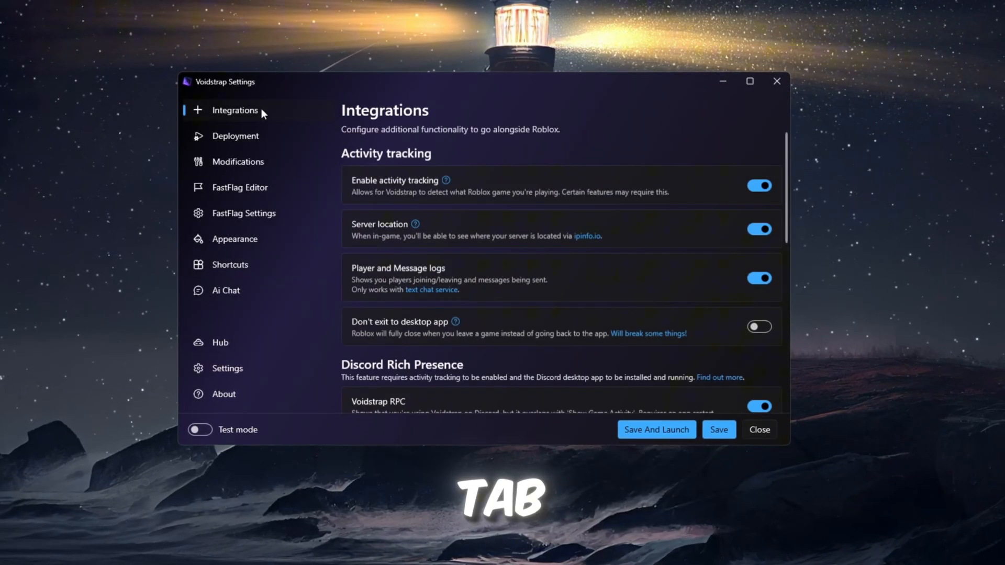
Scroll through the Integrations toggles, then move to the Deployment page
scroll(down, 3)
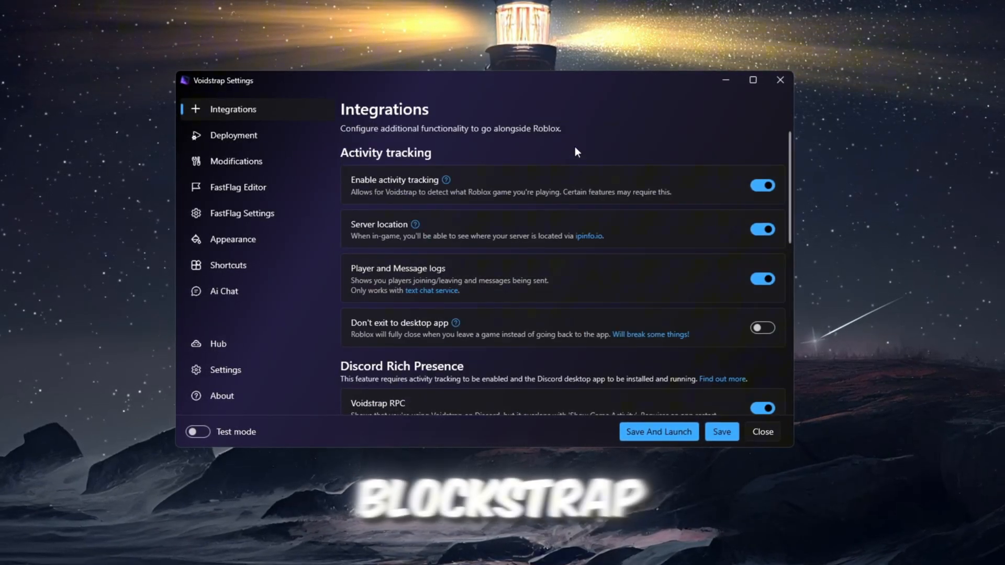
scroll(down, 3)
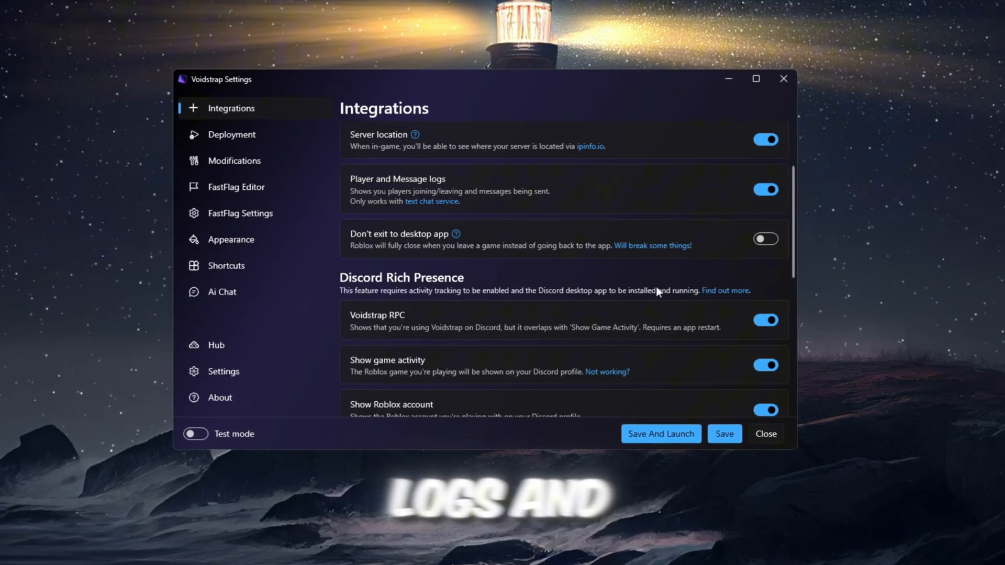
scroll(down, 3)
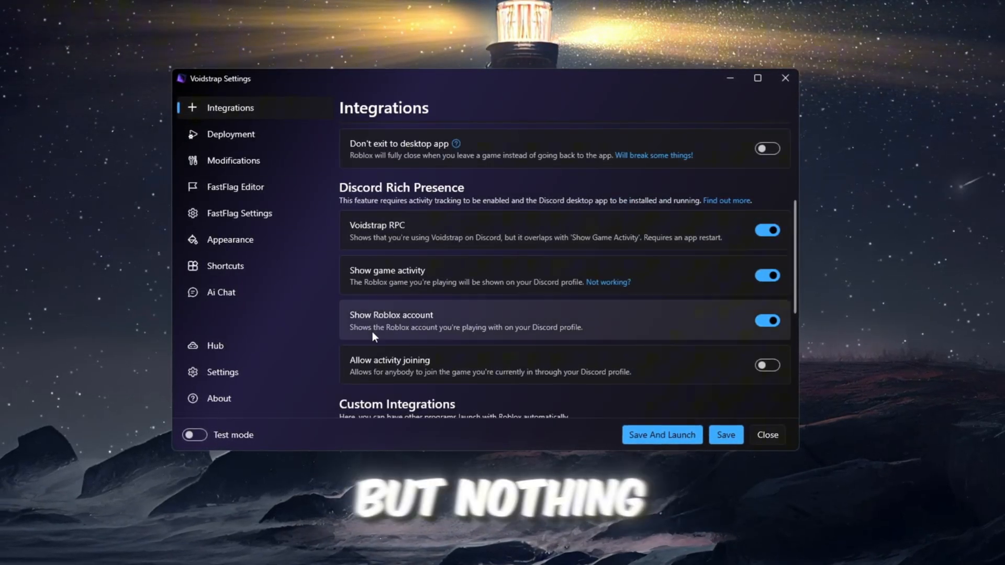
click(230, 134)
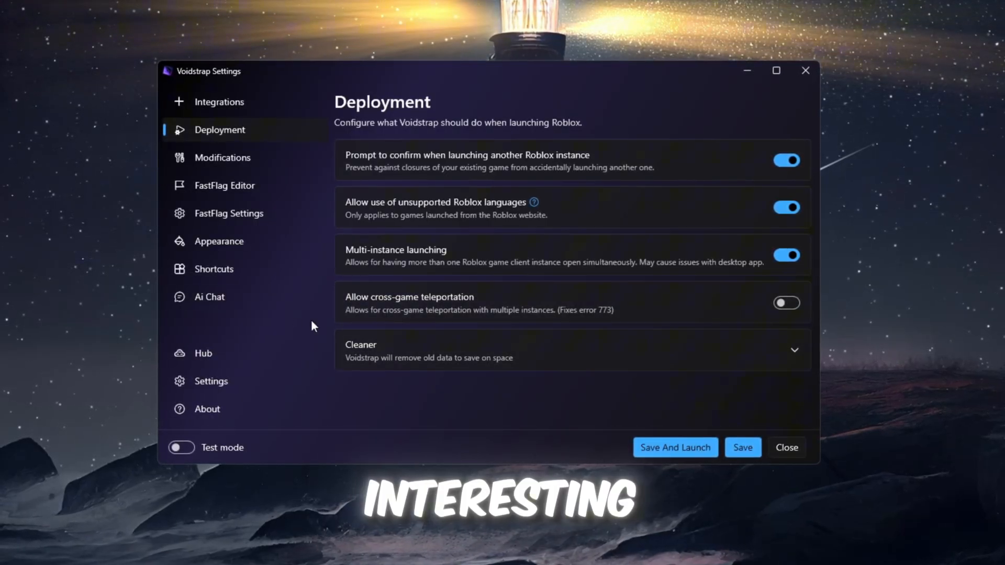
Switch to the Modifications page listing the mod presets
click(221, 157)
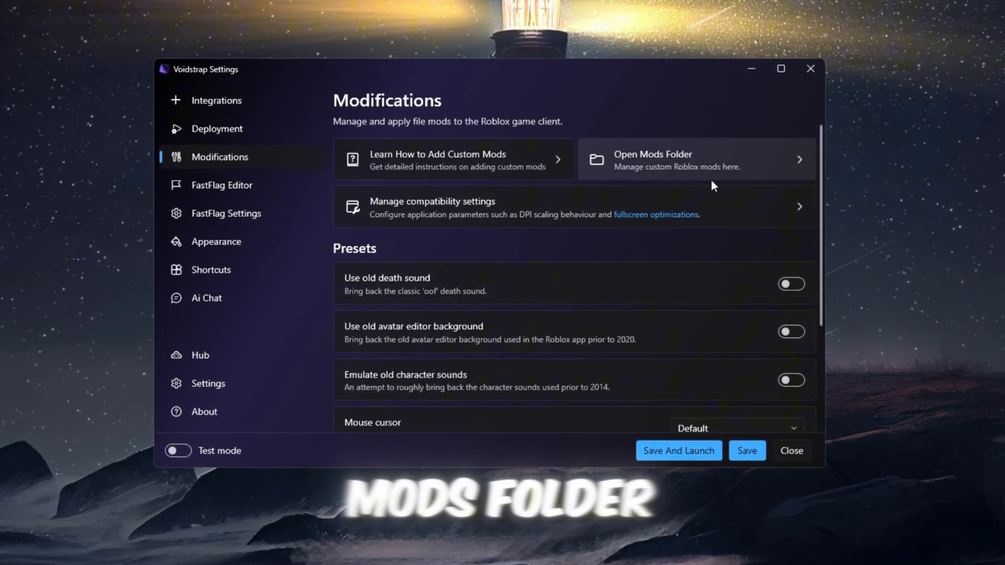
mouse_move(503, 358)
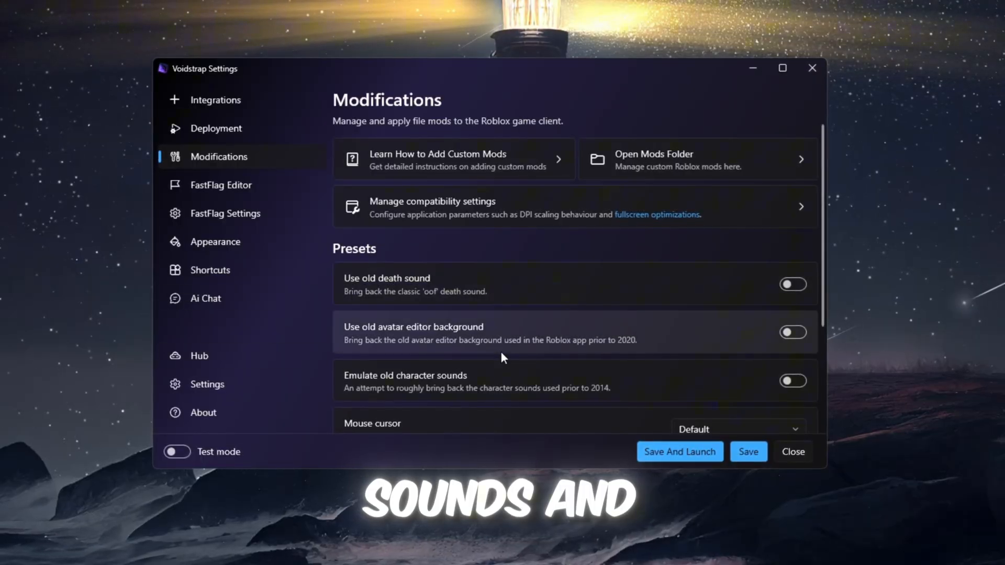
mouse_move(247, 193)
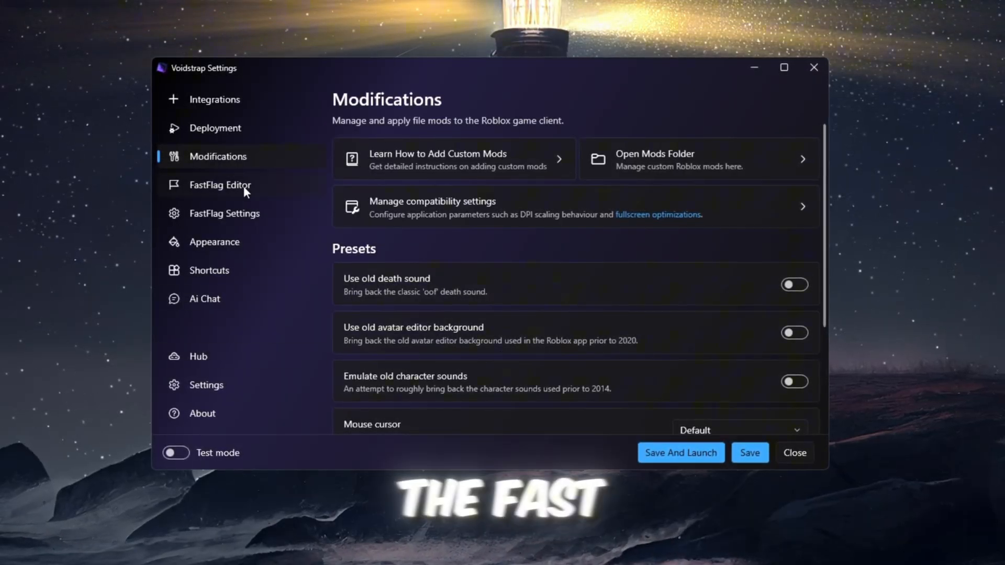
Open the FastFlag Editor, select flags in the 228-flag list and import flags, raising a 226-conflict warning
click(220, 185)
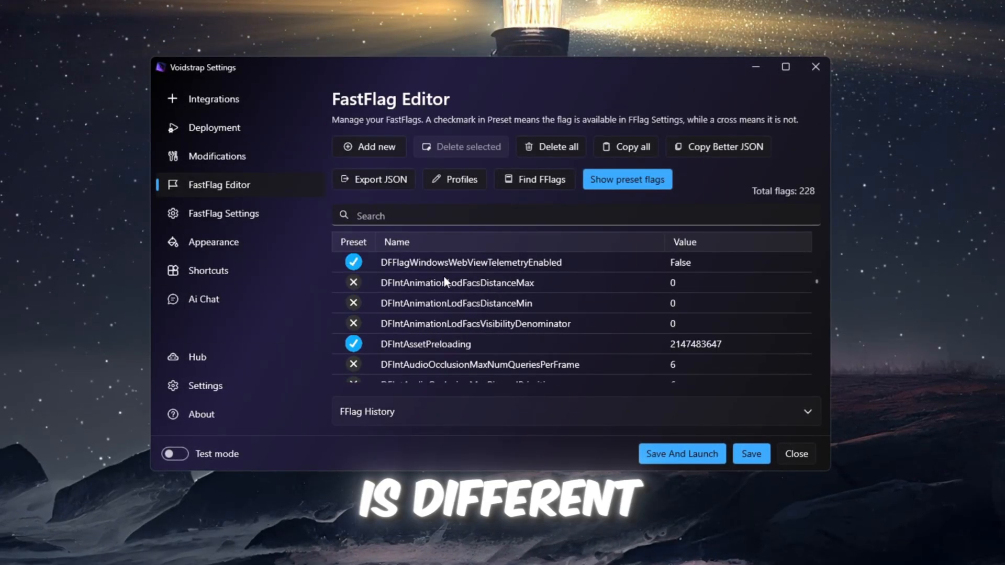
click(498, 365)
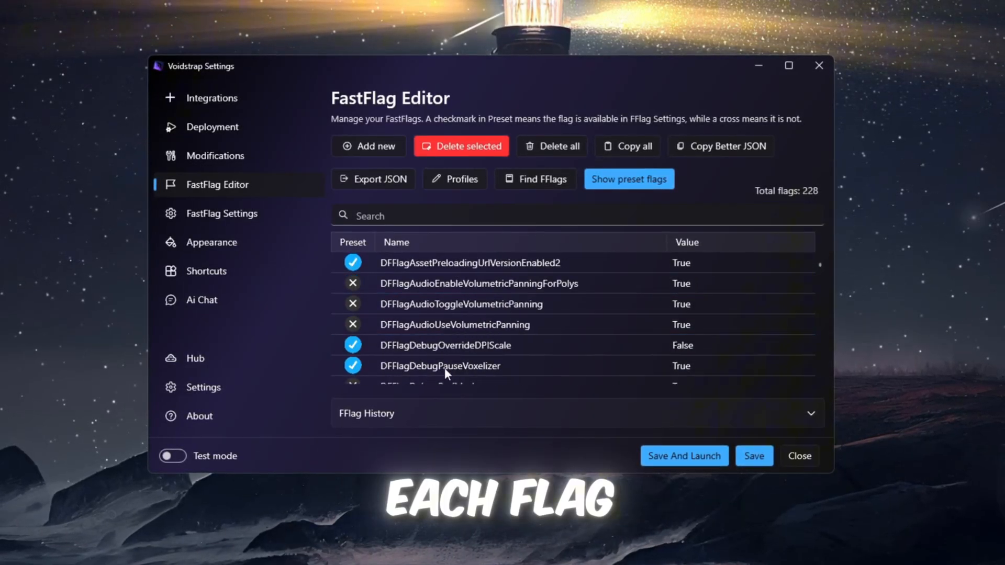
click(476, 263)
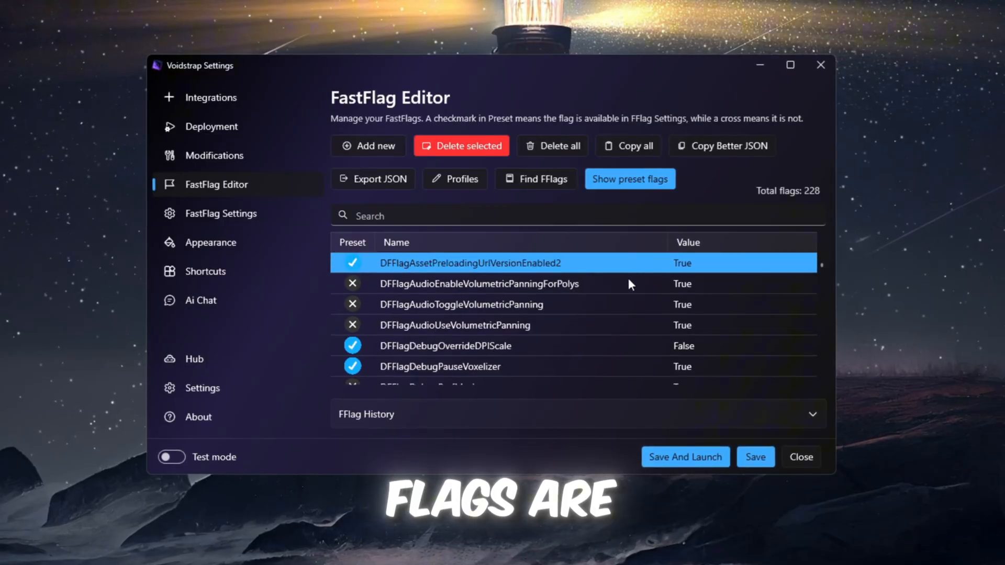
scroll(down, 3)
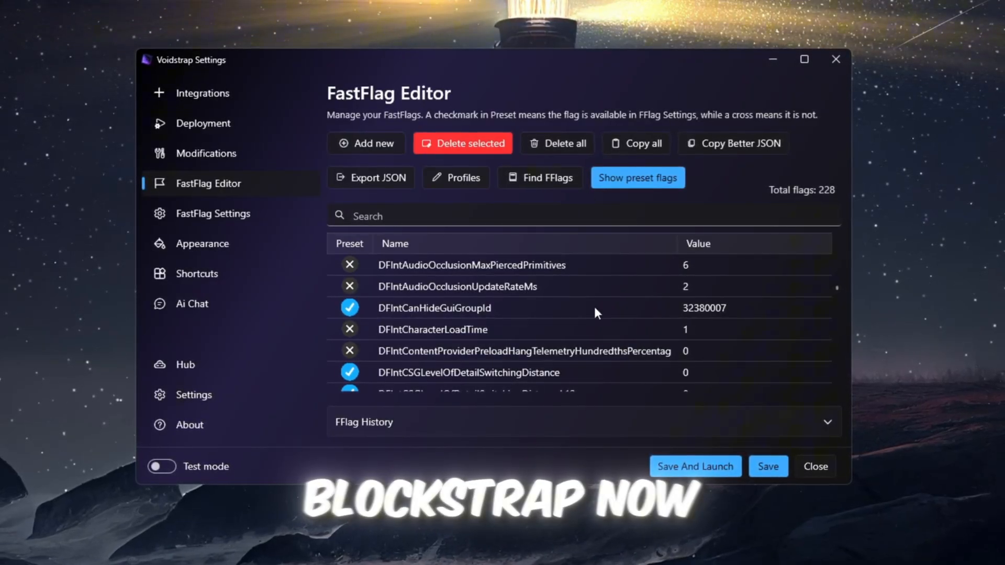
click(366, 144)
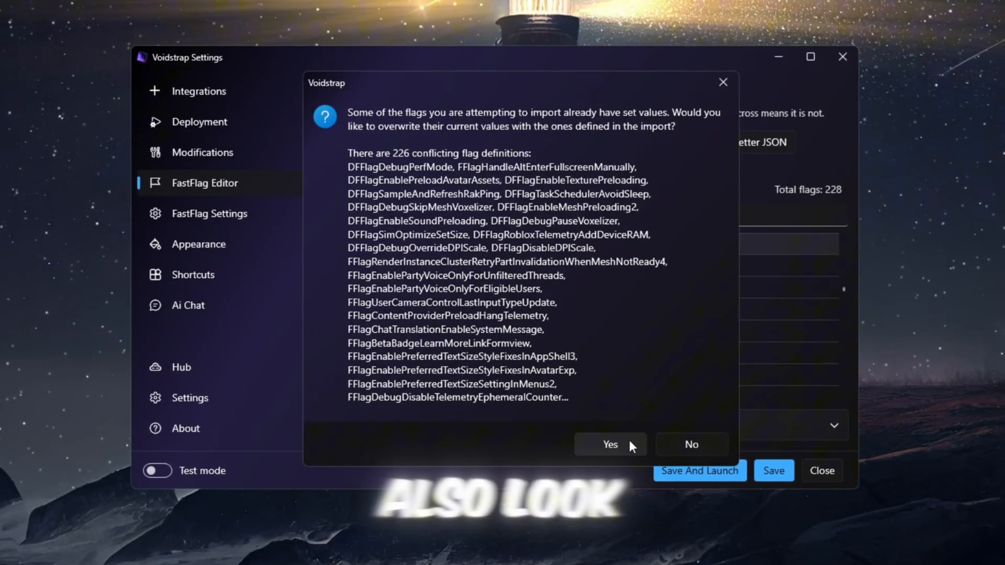
Overwrite the 226 conflicting flags, then look over the Appearance, Shortcuts and Ai Chat pages
click(610, 444)
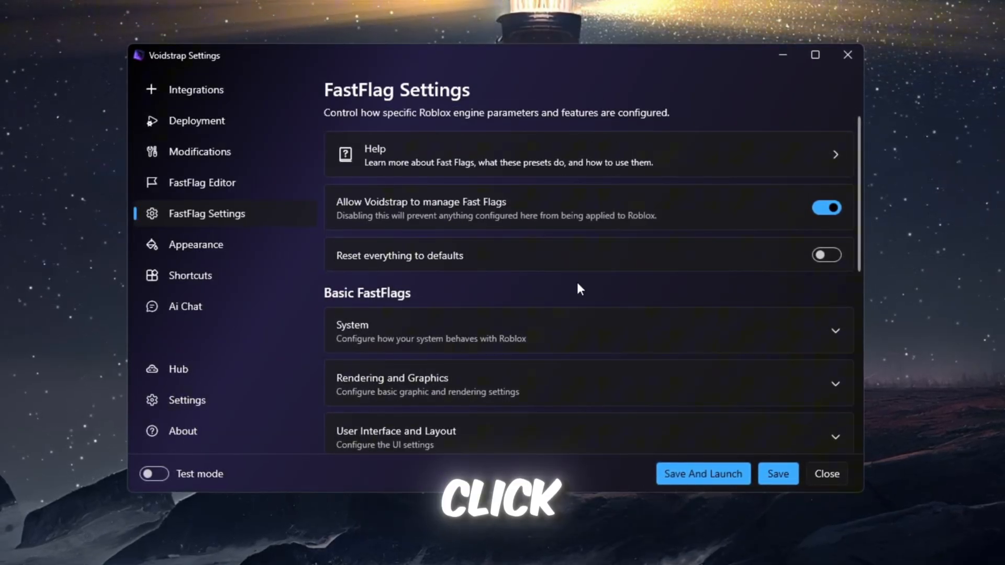
scroll(down, 3)
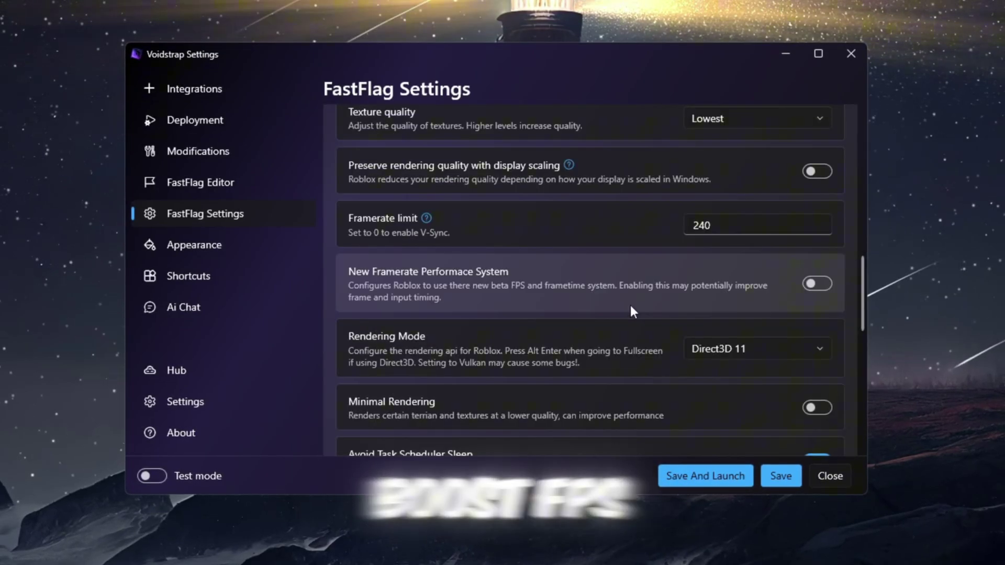
click(193, 245)
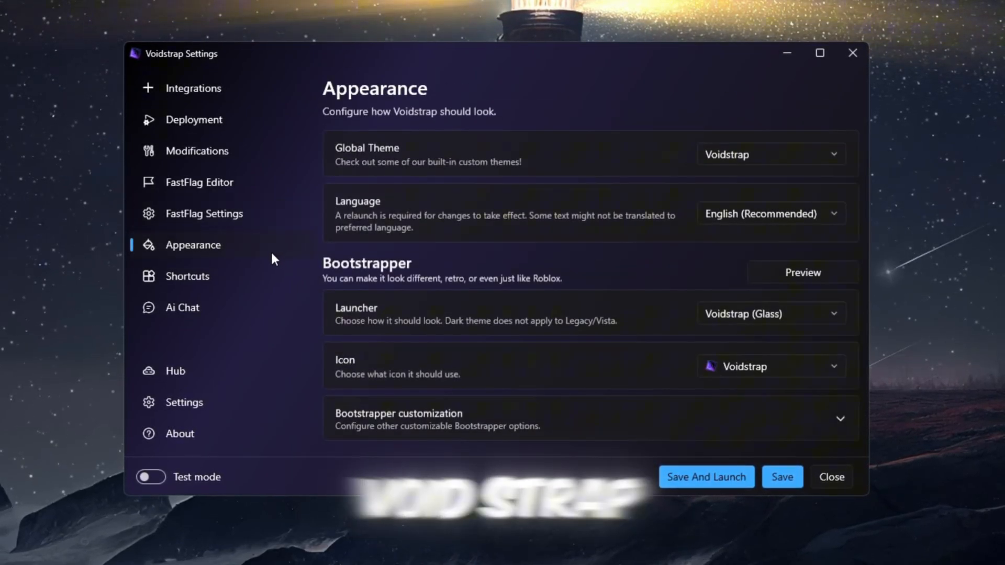
click(186, 277)
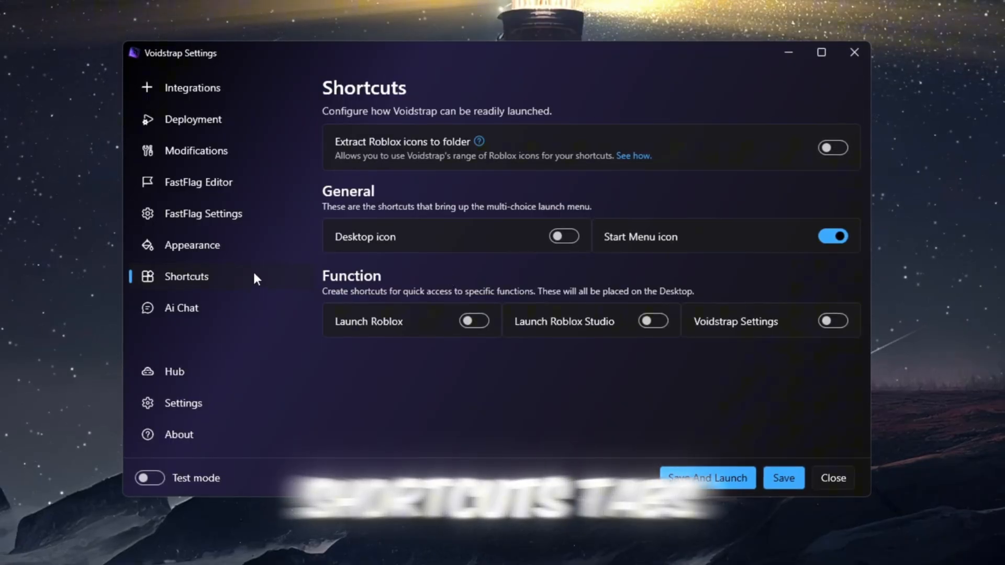
click(180, 308)
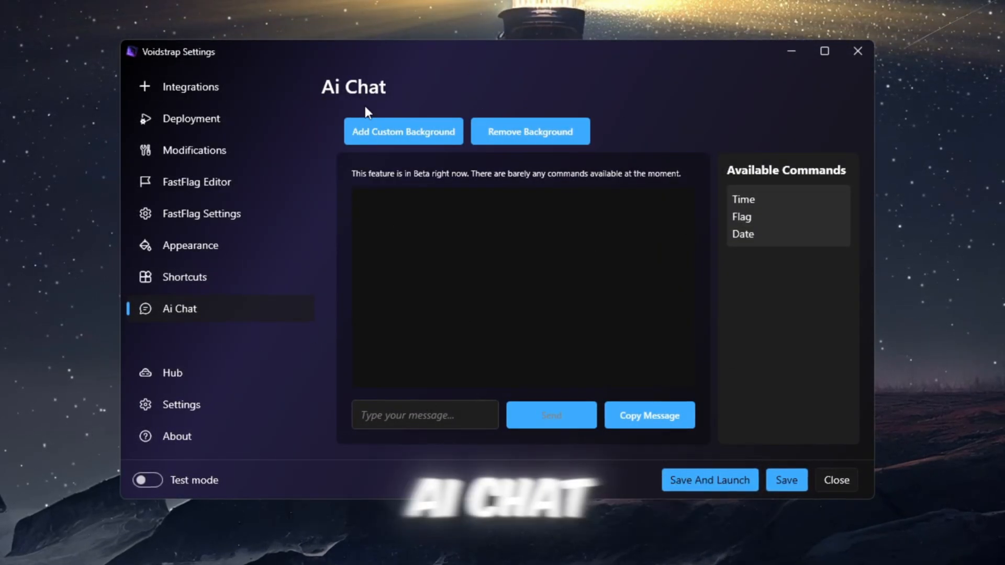
mouse_move(836, 291)
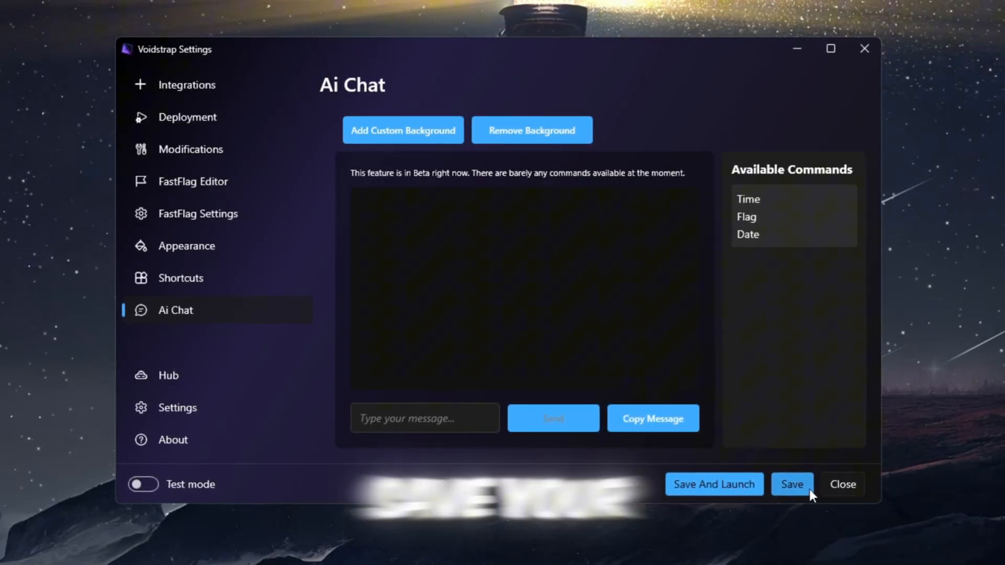
mouse_move(867, 50)
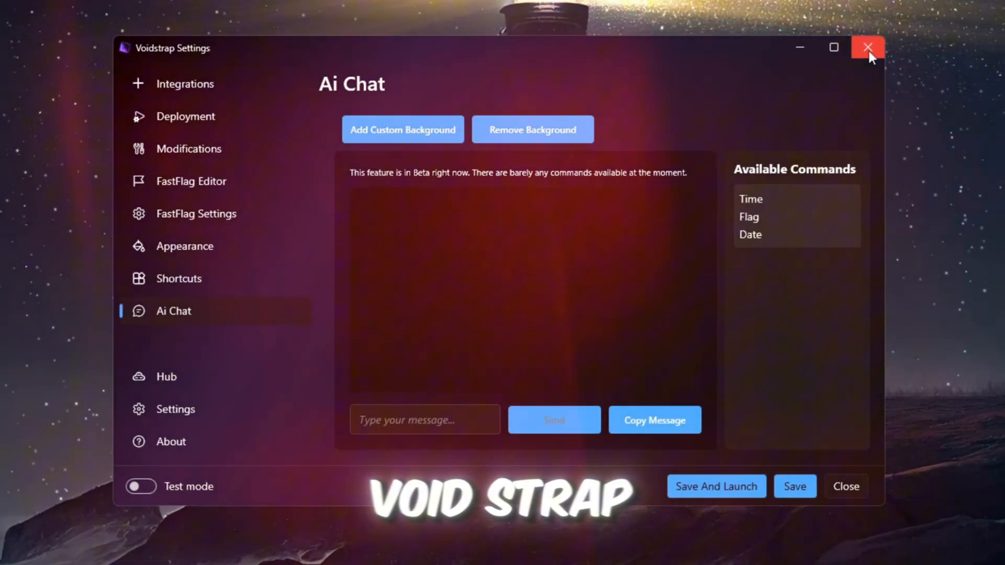
Close Voidstrap and run parkcontrolsetup64.exe from the 3-Park Control folder
click(865, 48)
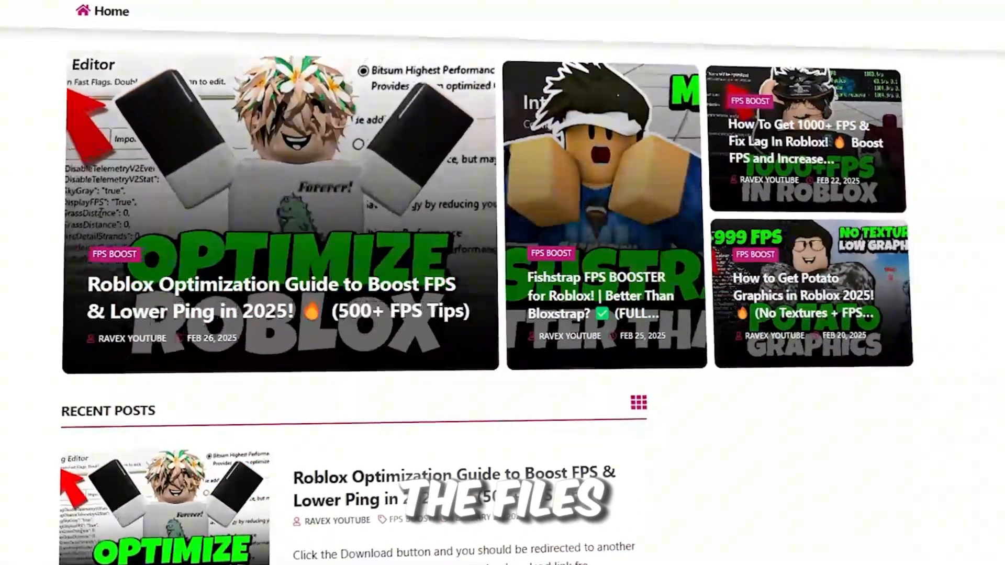
scroll(down, 3)
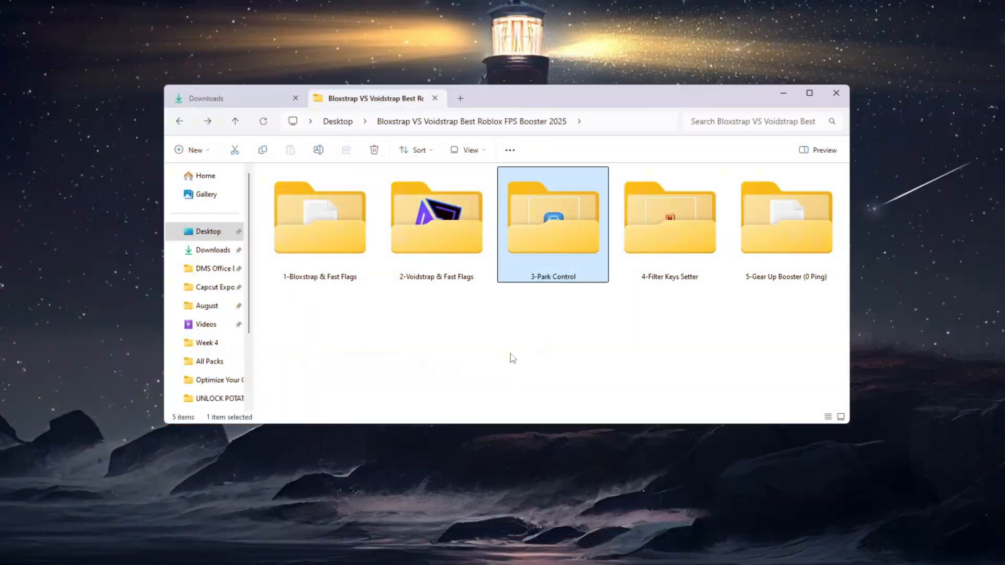
double_click(553, 218)
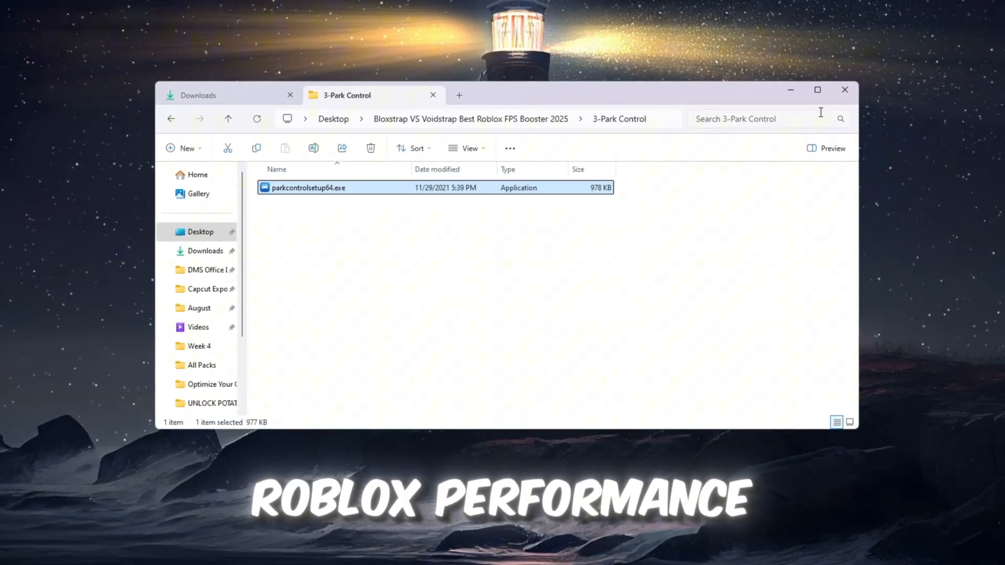
double_click(308, 187)
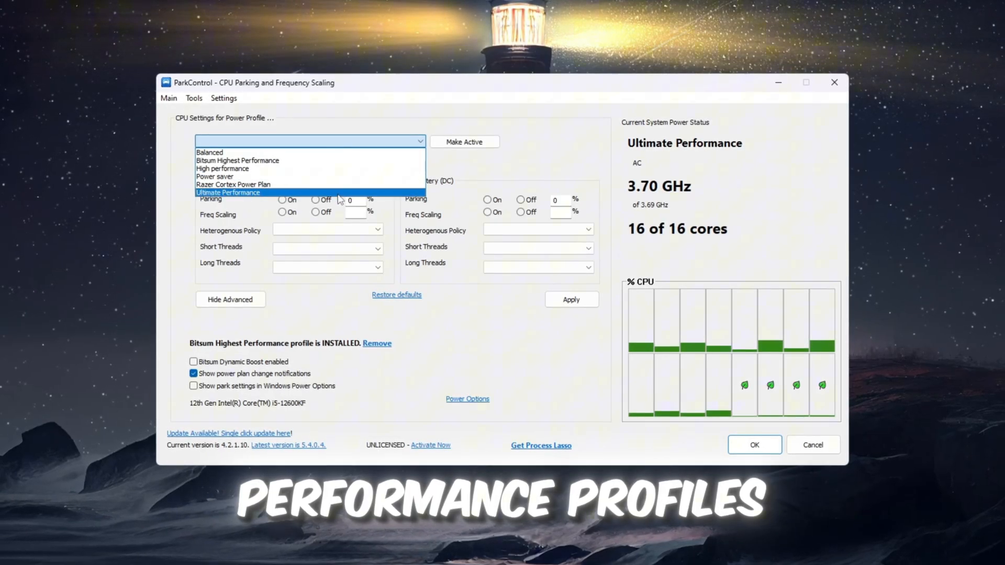
mouse_move(240, 162)
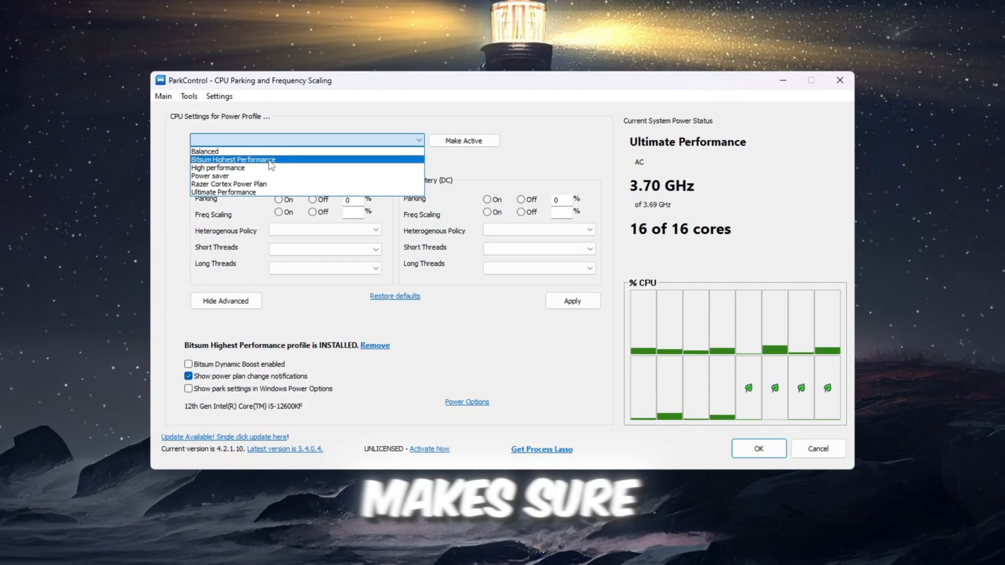
Select the Bitsum Highest Performance profile with parking and frequency scaling off at 100%
click(233, 159)
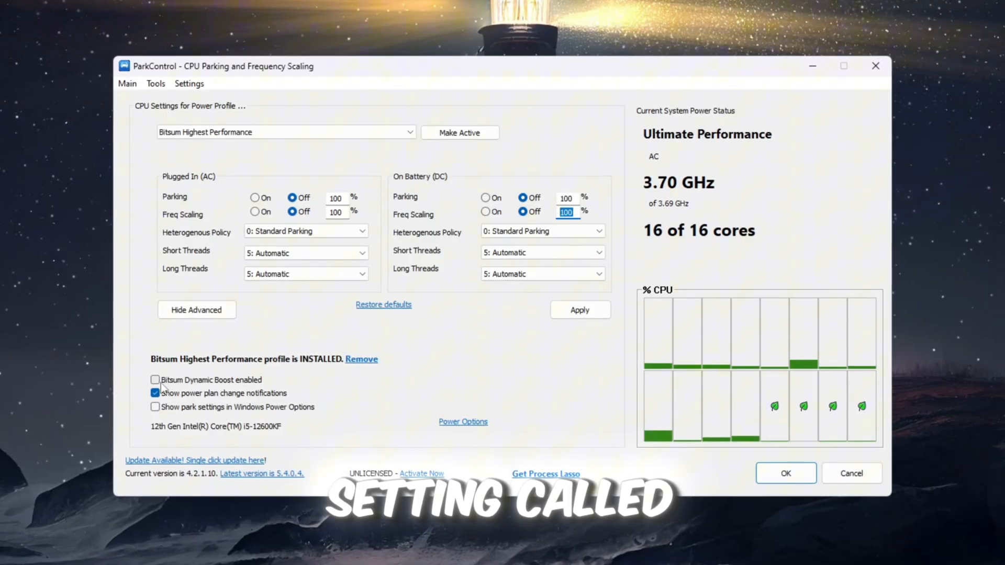
click(155, 380)
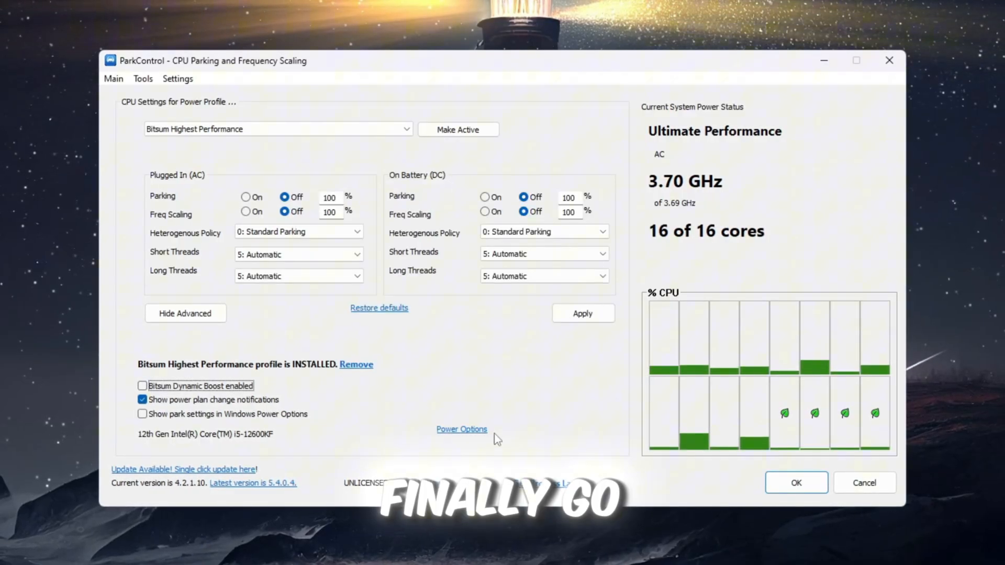
Make Bitsum Highest Performance the active power plan, apply it and close ParkControl
click(461, 429)
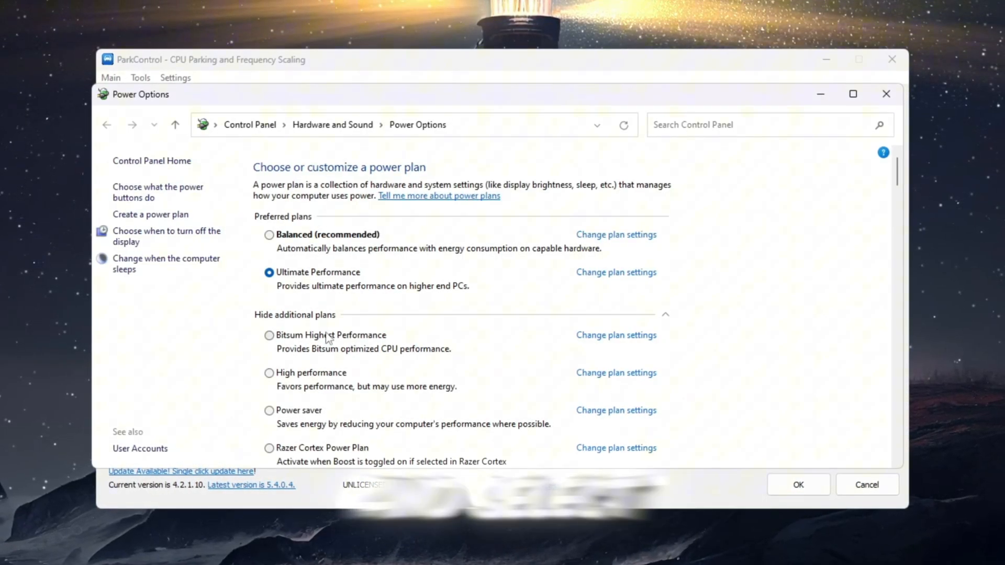
click(267, 335)
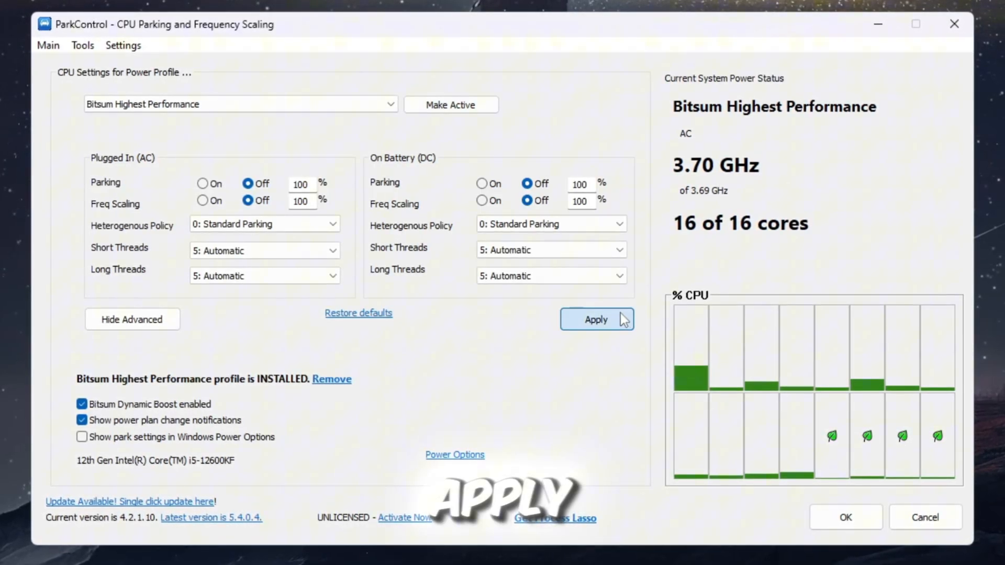
click(597, 320)
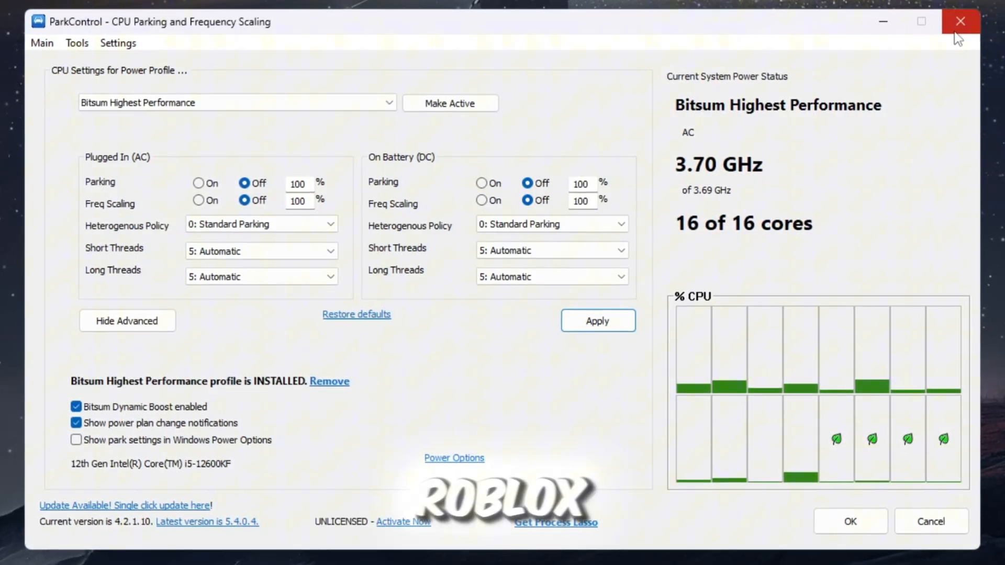
click(951, 22)
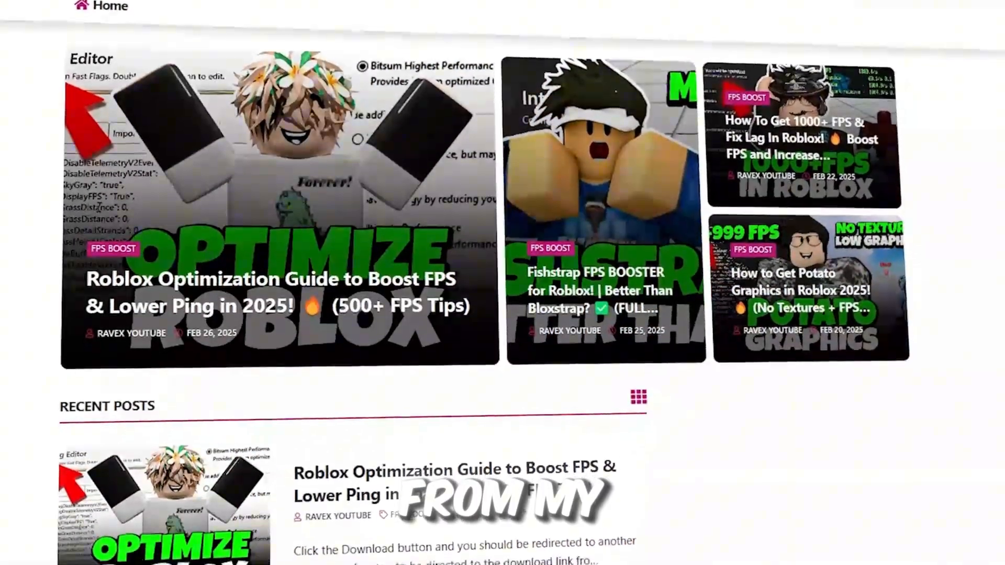
Launch FilterKeysSetter.exe from the 4-Filter Keys Setter folder in File Explorer
scroll(down, 3)
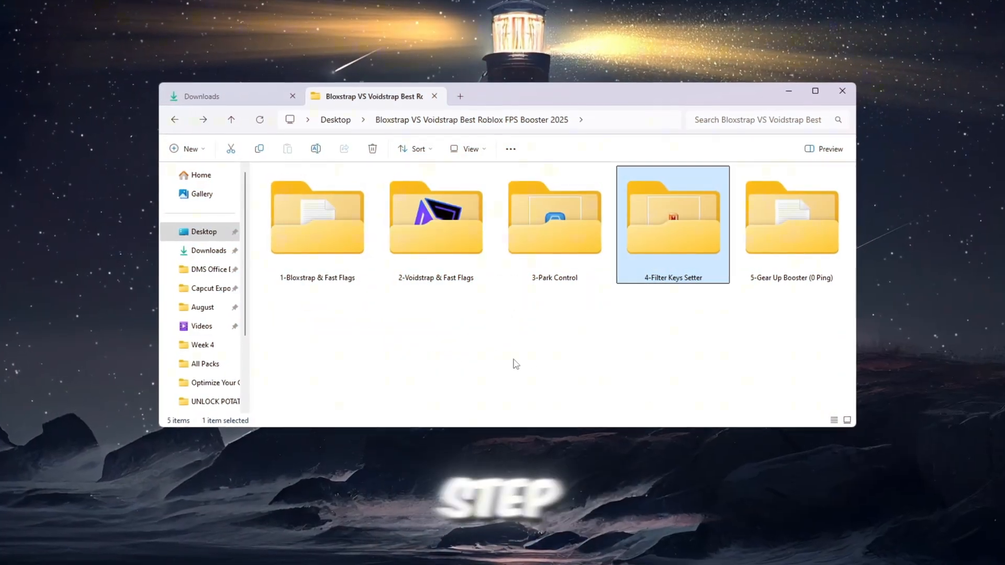
double_click(672, 218)
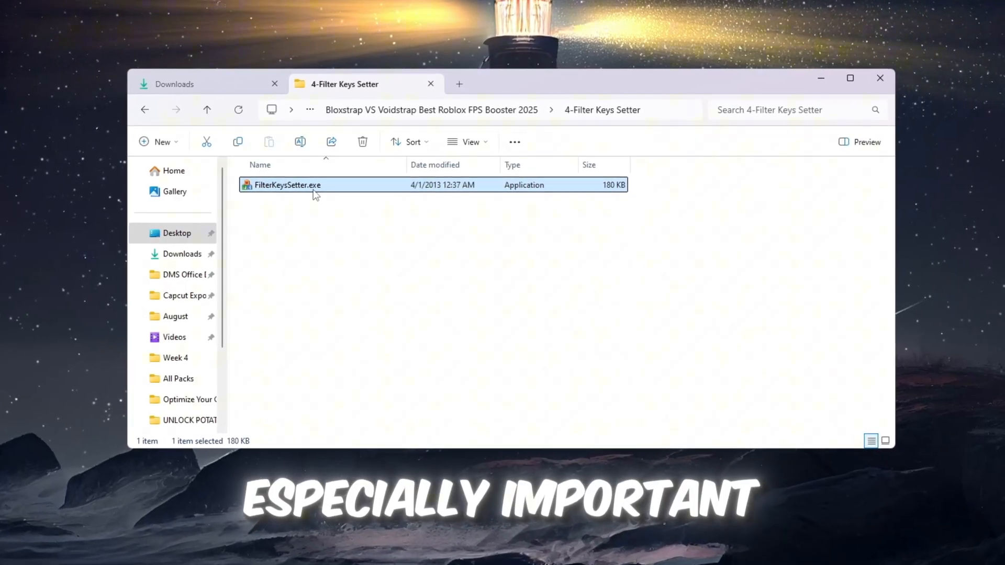
double_click(315, 185)
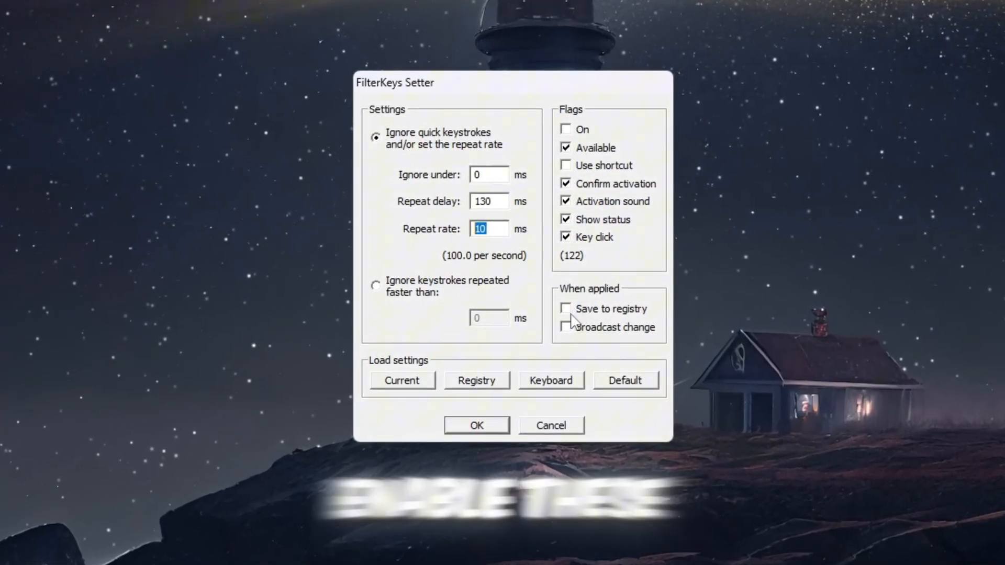
Save the 0 / 130 / 10 ms FilterKeys values to the registry and apply them with OK
click(566, 309)
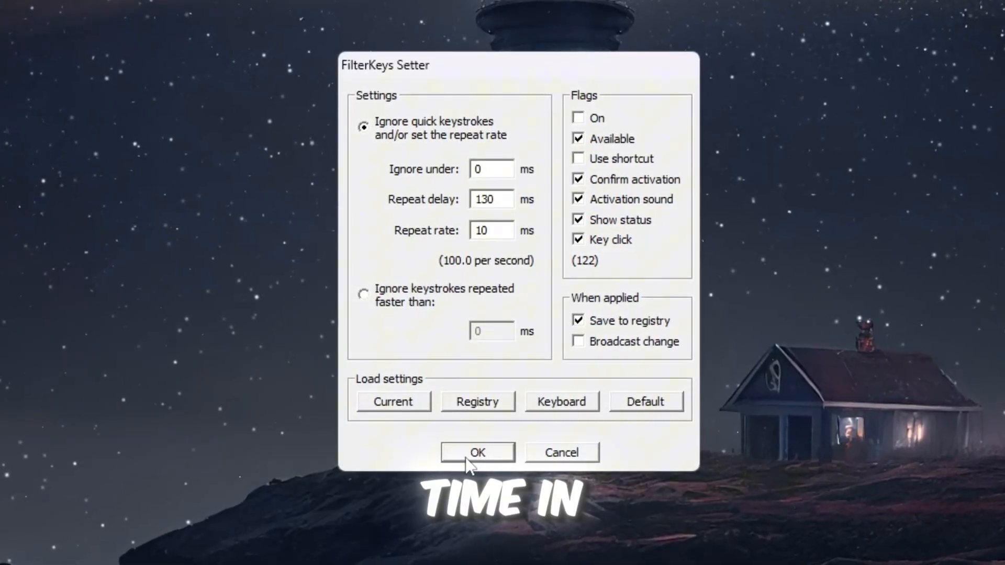
click(477, 452)
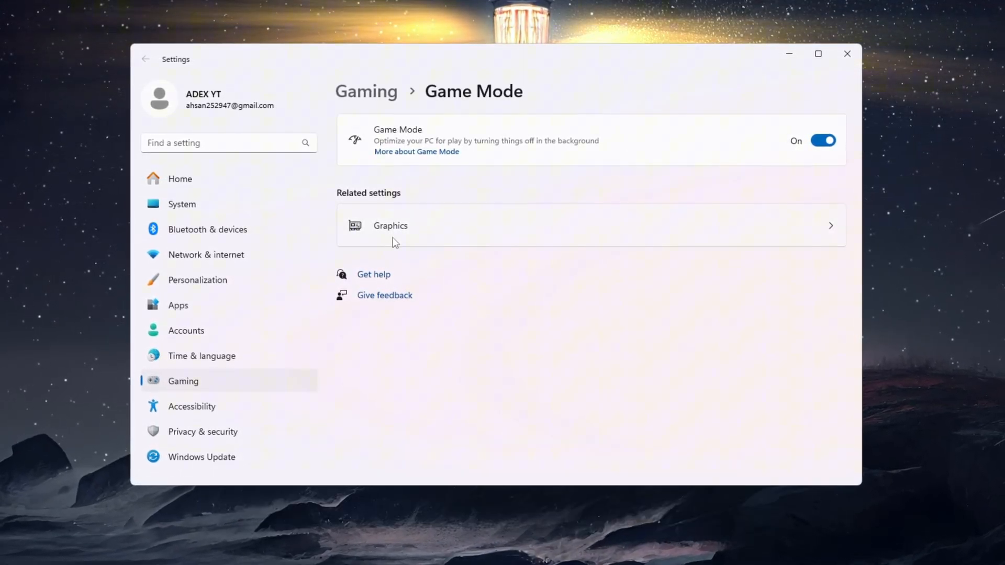
On the Graphics page, give RobloxPlayerLauncher.exe the High performance graphics preference
click(398, 227)
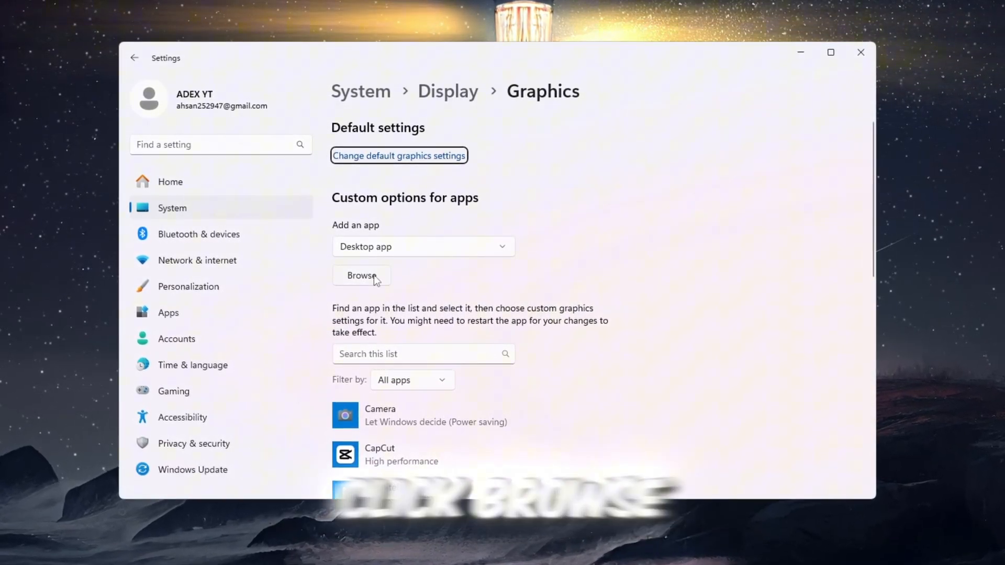
scroll(down, 3)
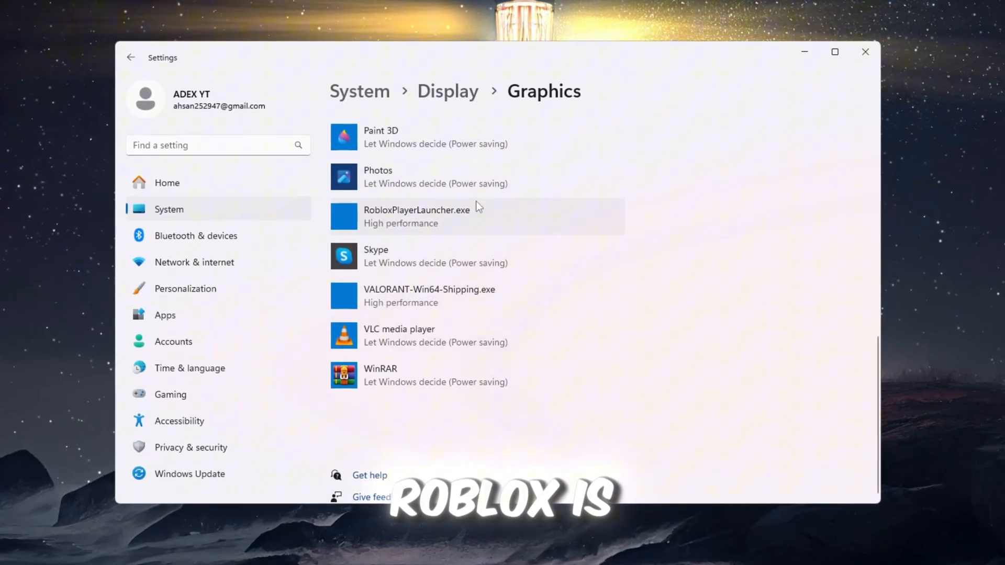
scroll(up, 3)
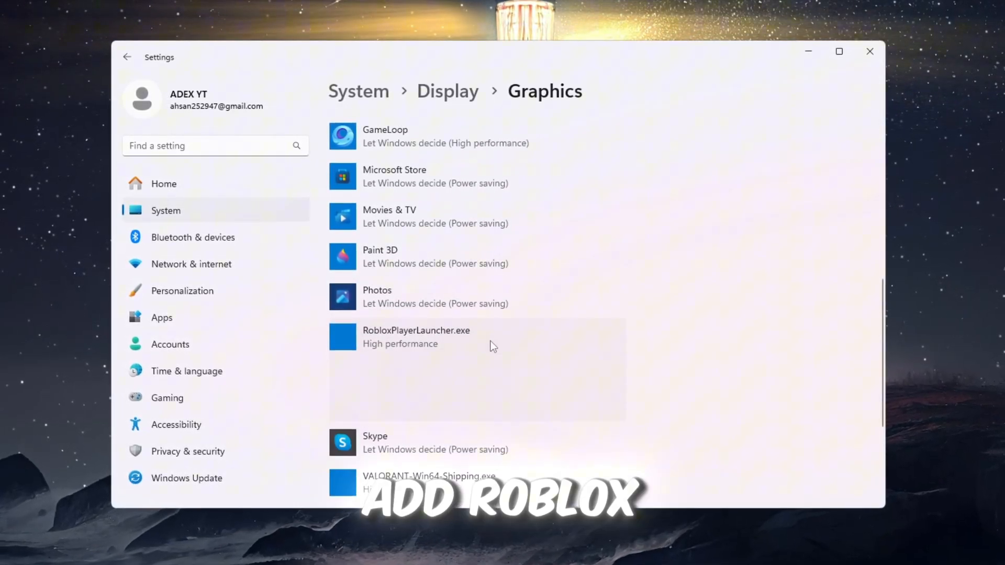
click(444, 337)
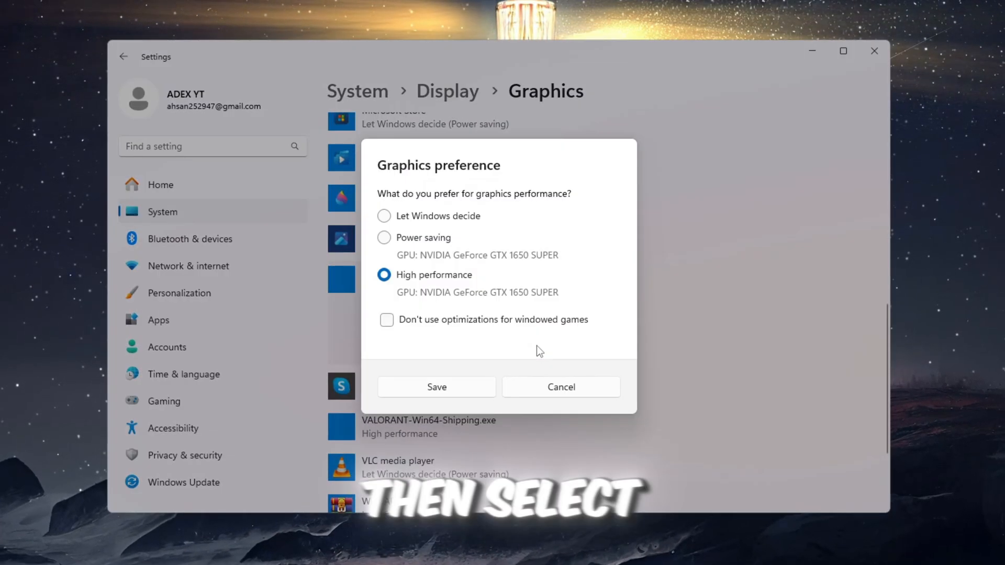
click(383, 216)
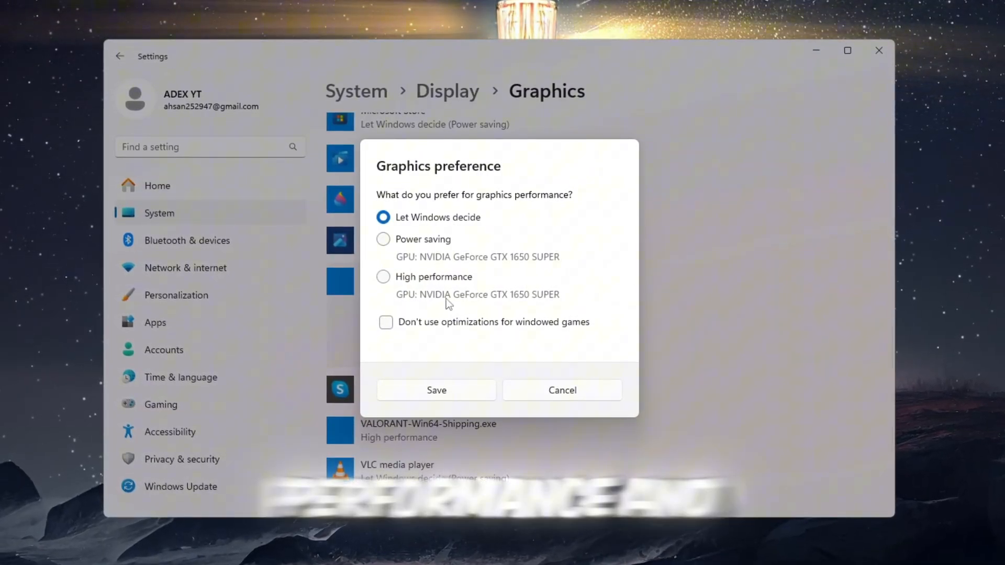
click(383, 276)
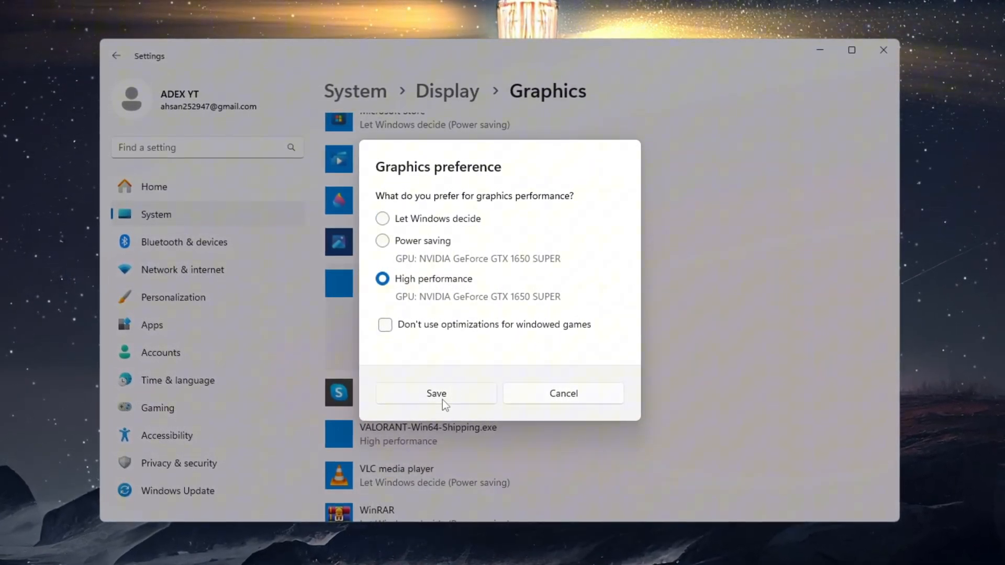